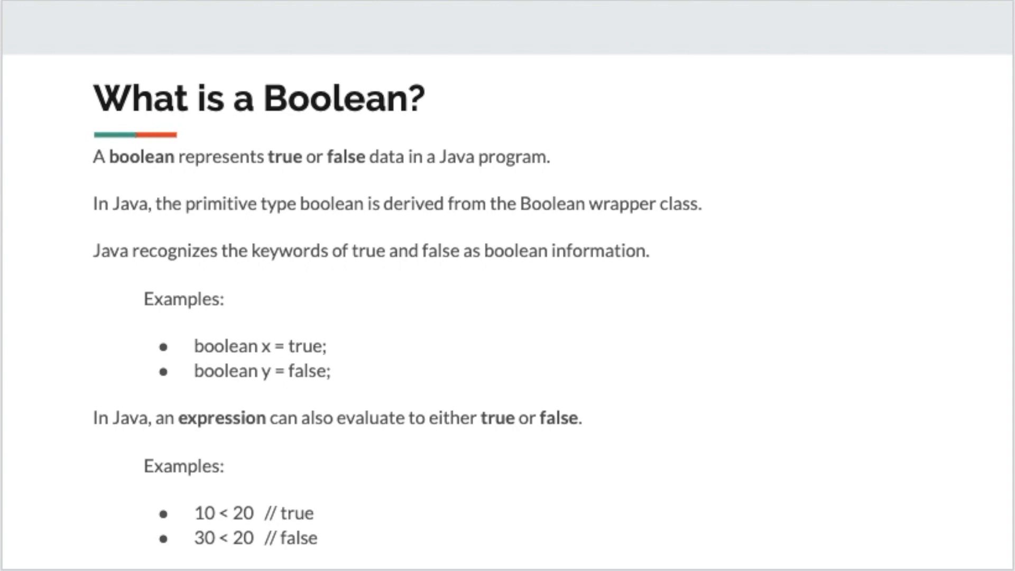
{"action": "mouse_move", "coordinate": [184, 320]}
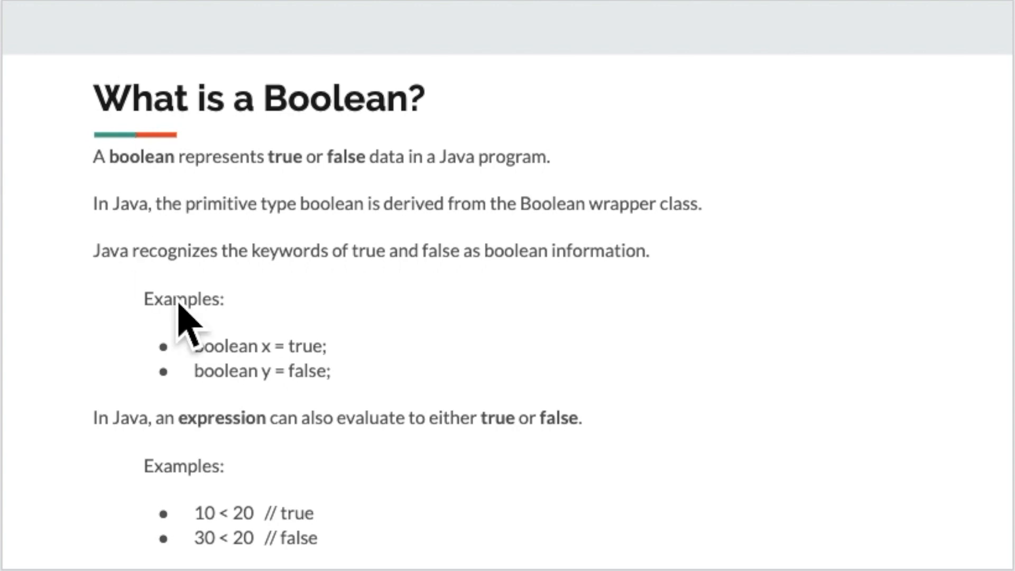
{"action": "mouse_move", "coordinate": [398, 398]}
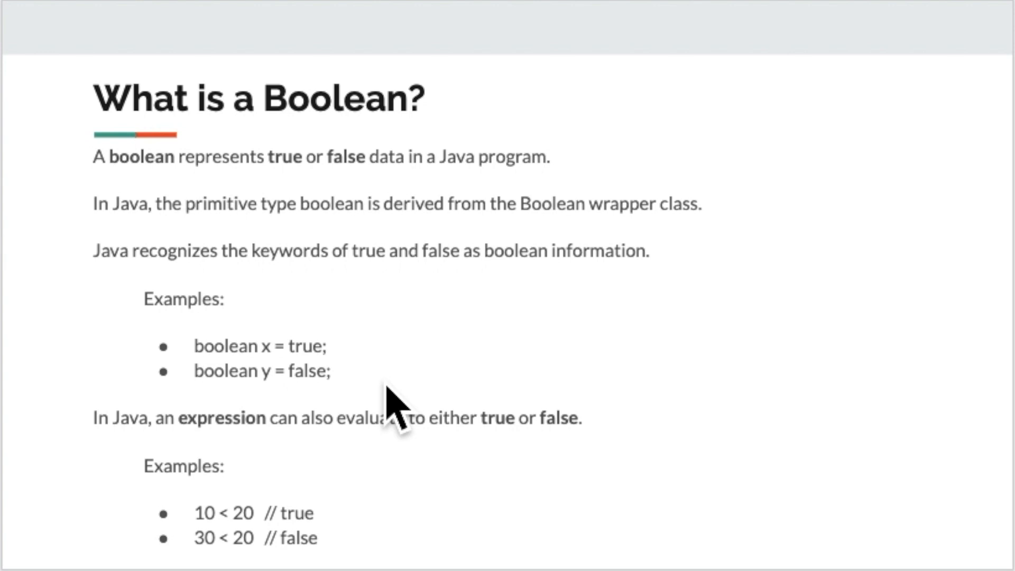
{"action": "mouse_move", "coordinate": [351, 339]}
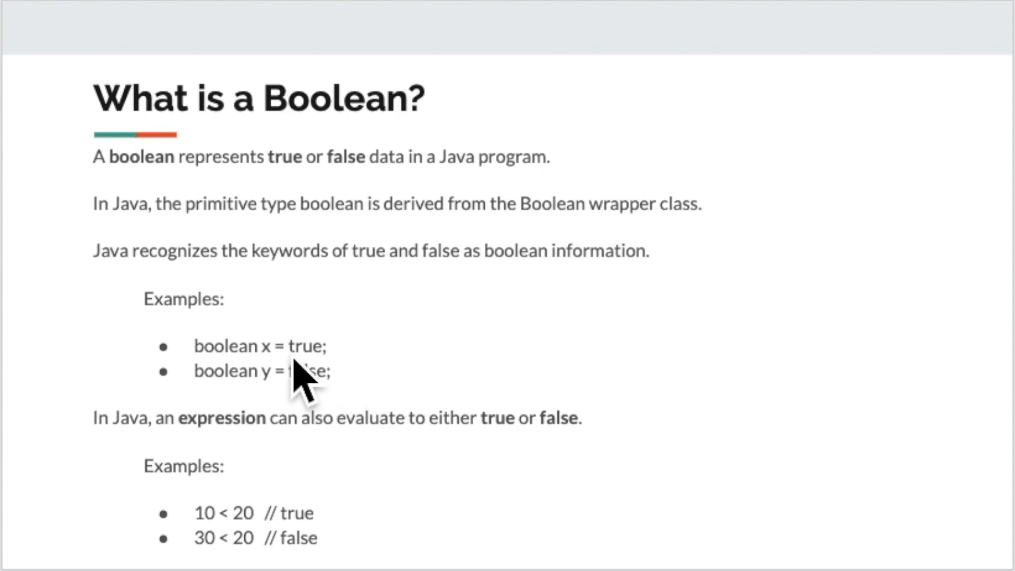
{"action": "mouse_move", "coordinate": [336, 382]}
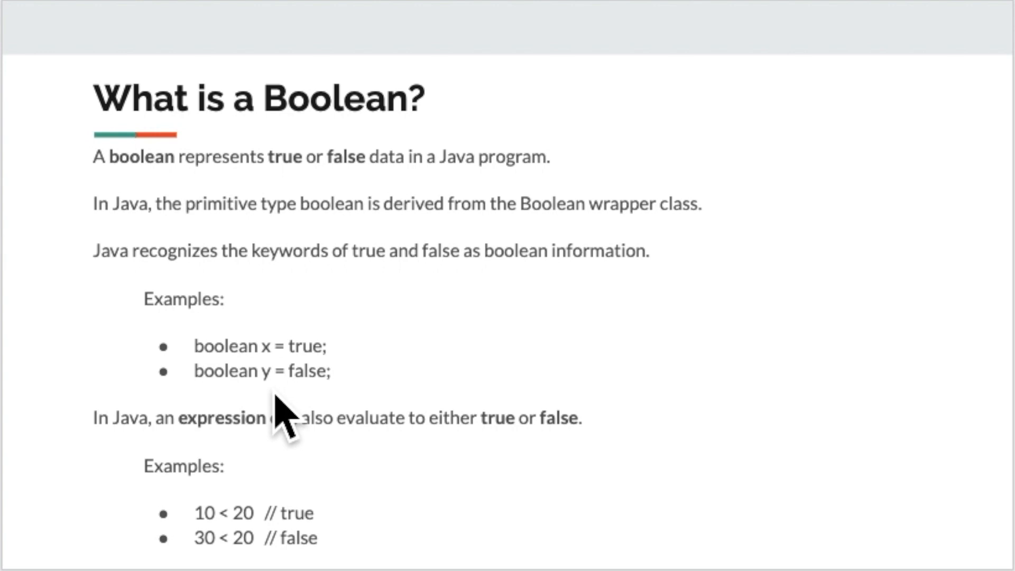
{"action": "mouse_move", "coordinate": [314, 398]}
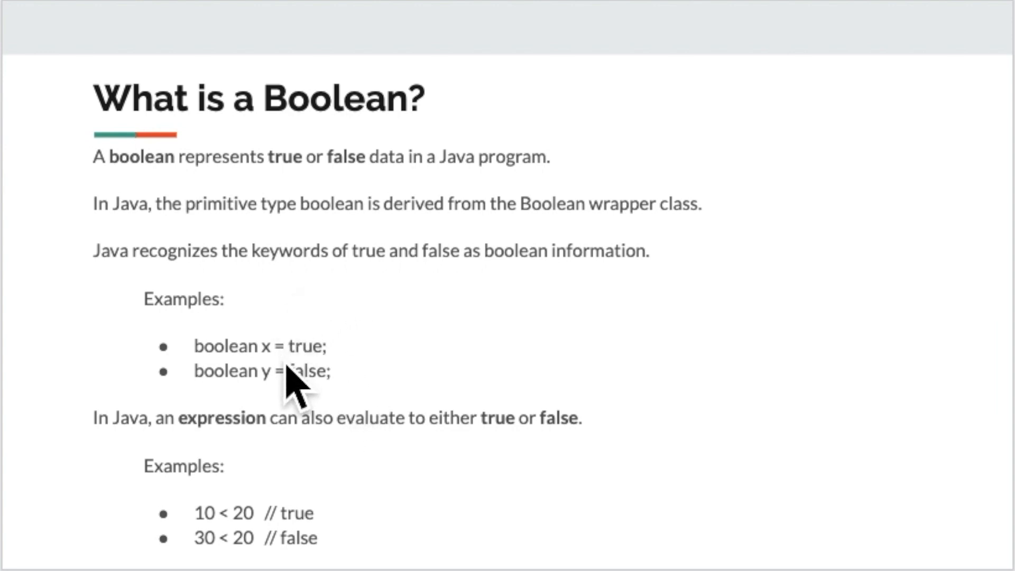
{"action": "mouse_move", "coordinate": [295, 427]}
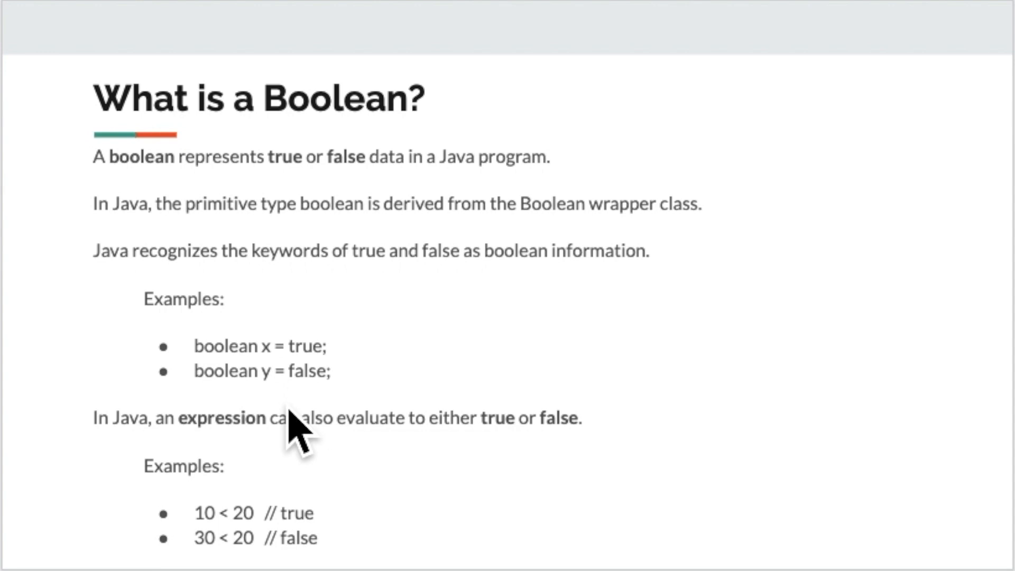
{"action": "mouse_move", "coordinate": [287, 372]}
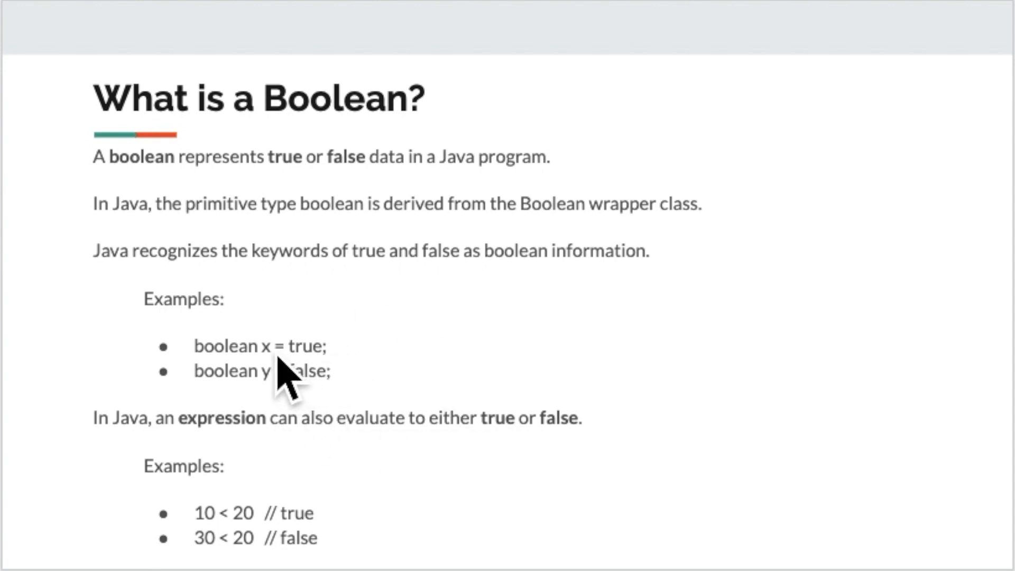
{"action": "mouse_move", "coordinate": [313, 454]}
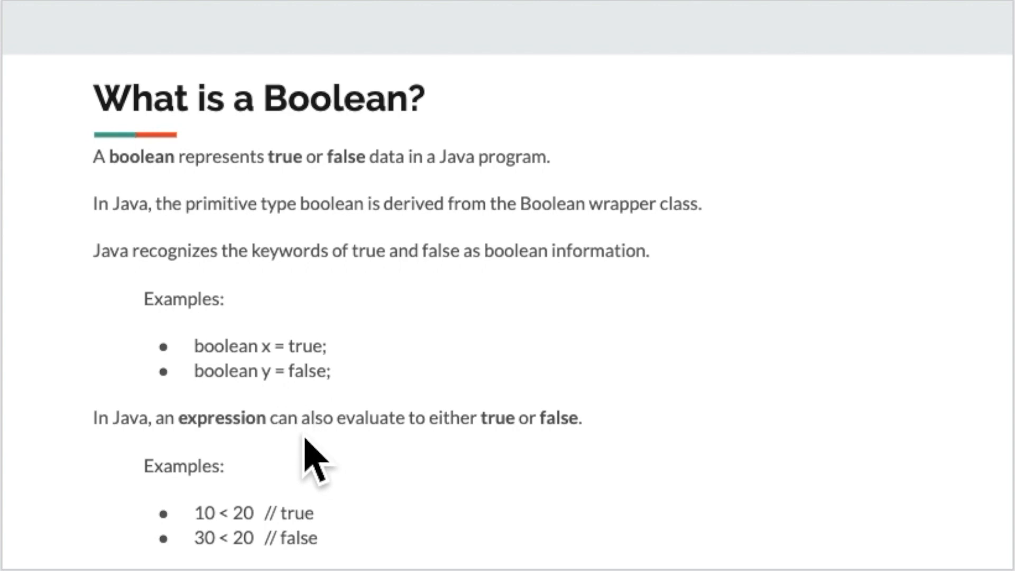
{"action": "mouse_move", "coordinate": [326, 488]}
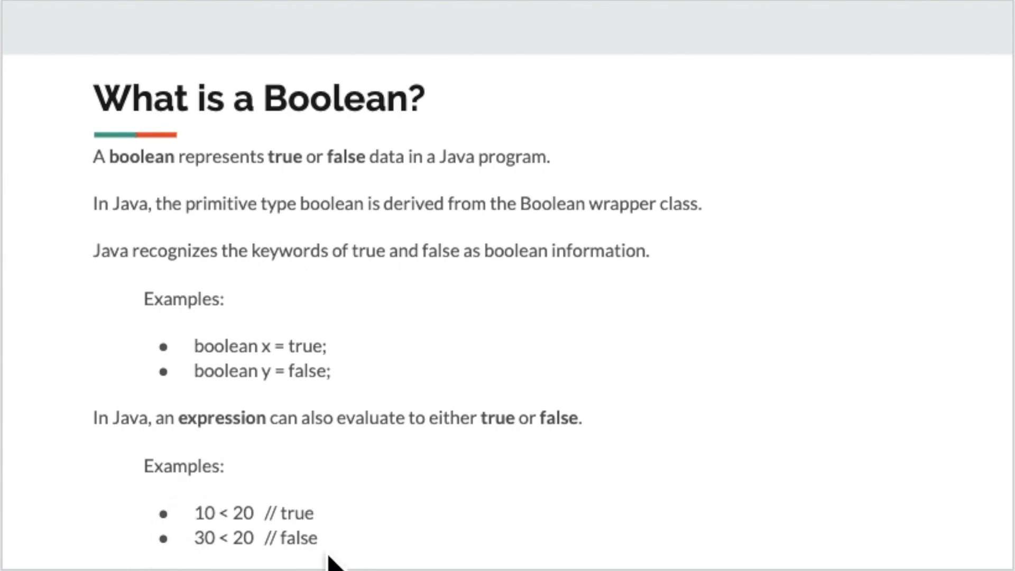
{"action": "mouse_move", "coordinate": [223, 544]}
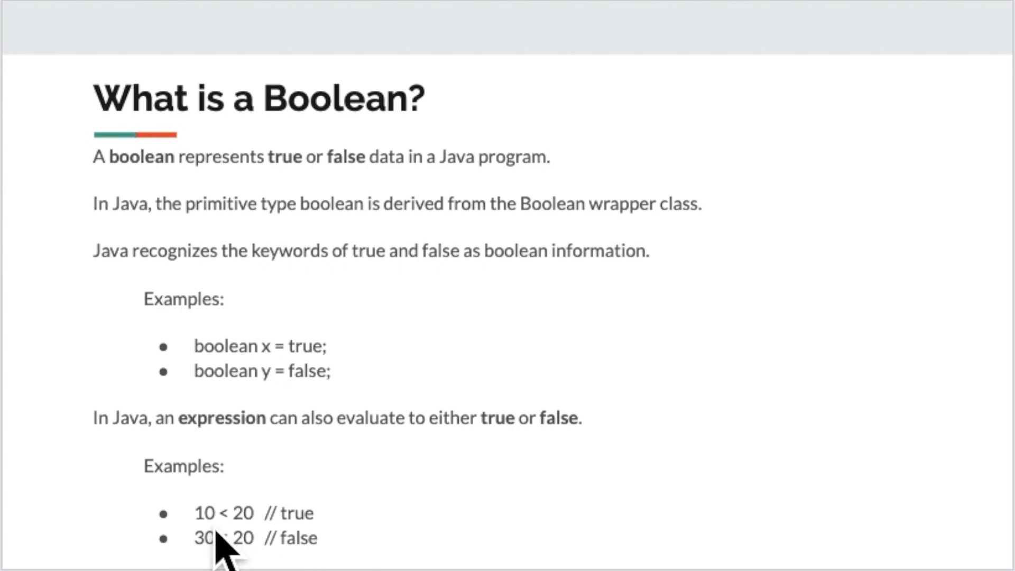
{"action": "mouse_move", "coordinate": [243, 553]}
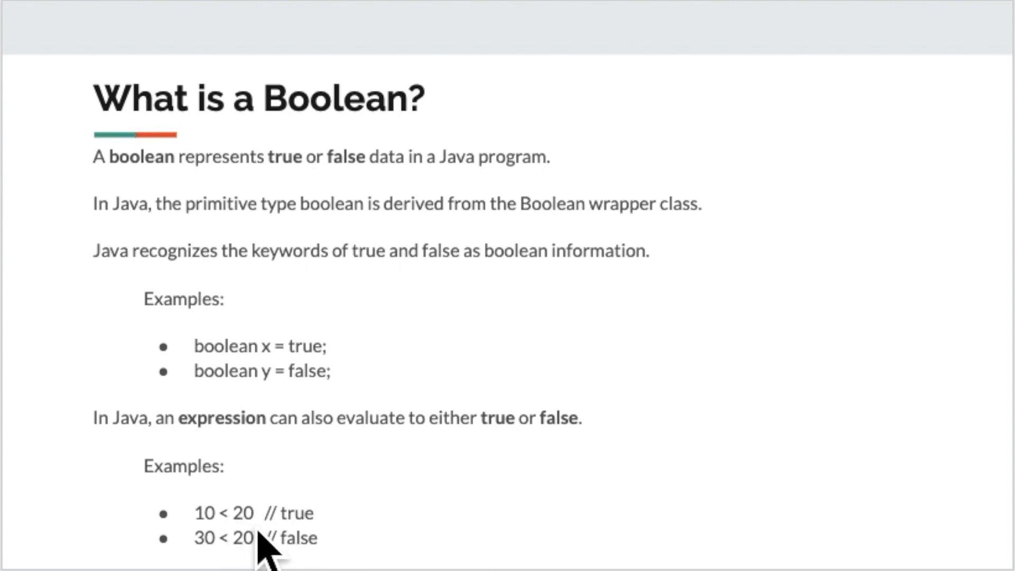
{"action": "mouse_move", "coordinate": [259, 550]}
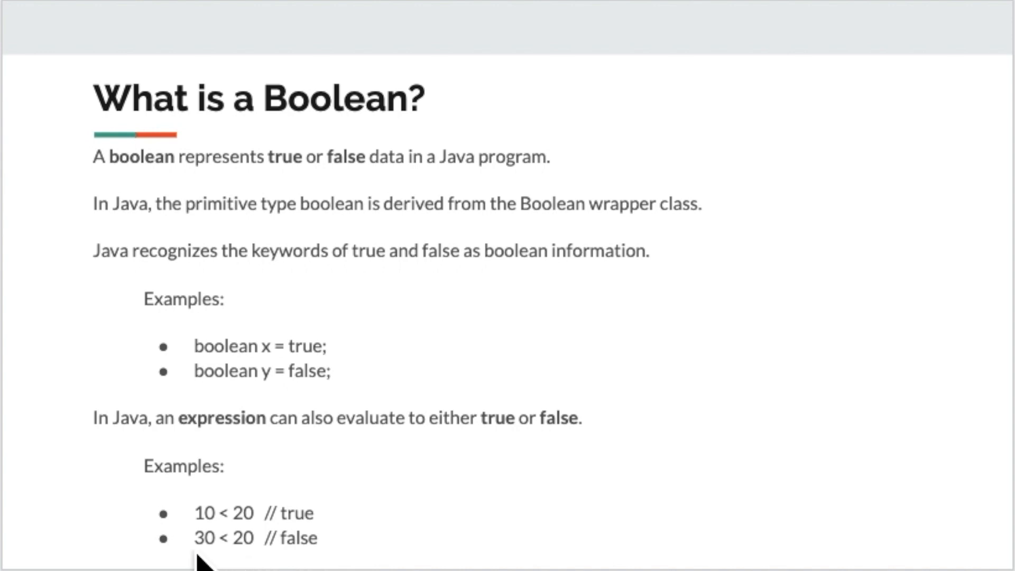
{"action": "mouse_move", "coordinate": [285, 564]}
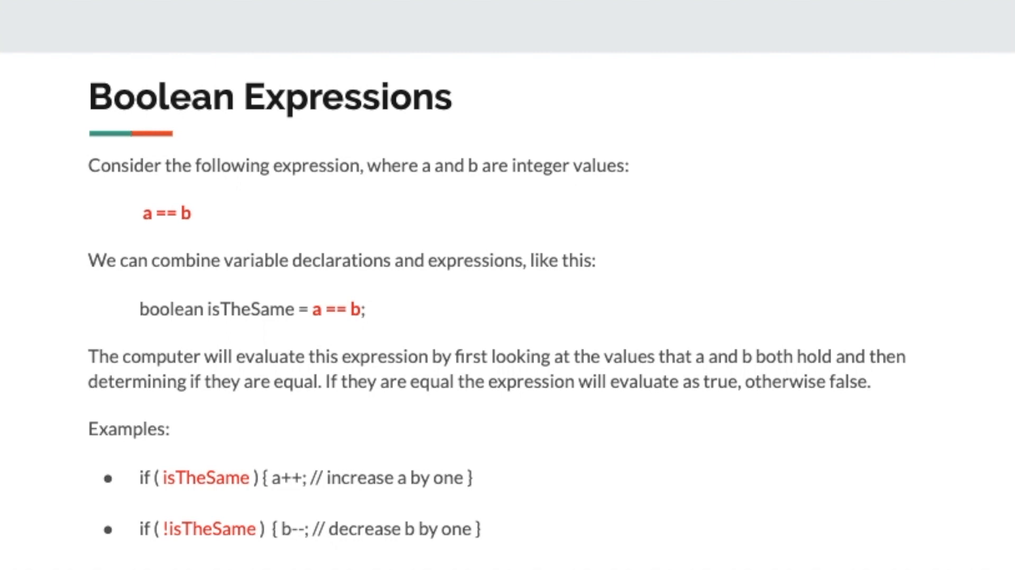
{"action": "mouse_move", "coordinate": [433, 292]}
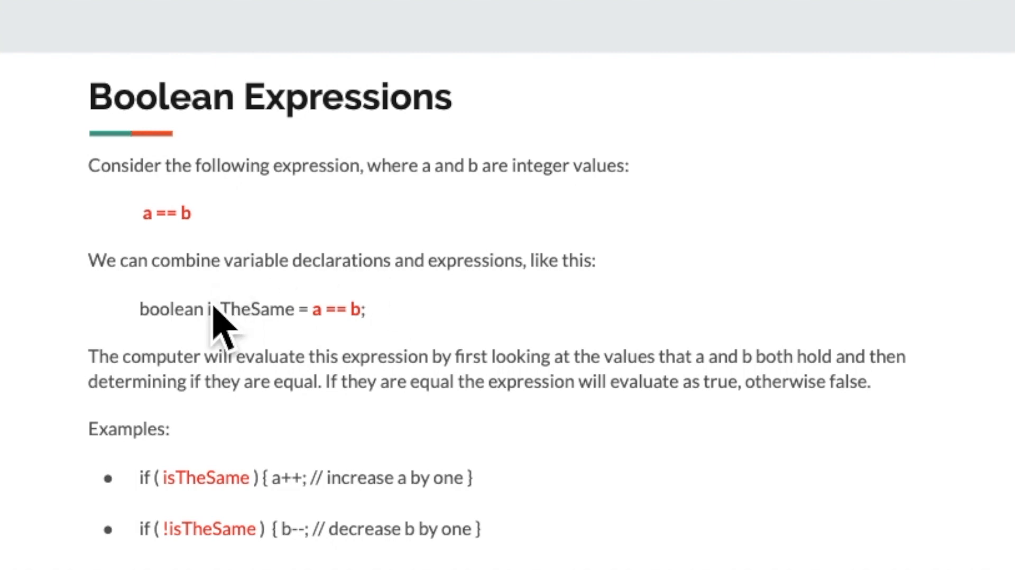
{"action": "mouse_move", "coordinate": [137, 207]}
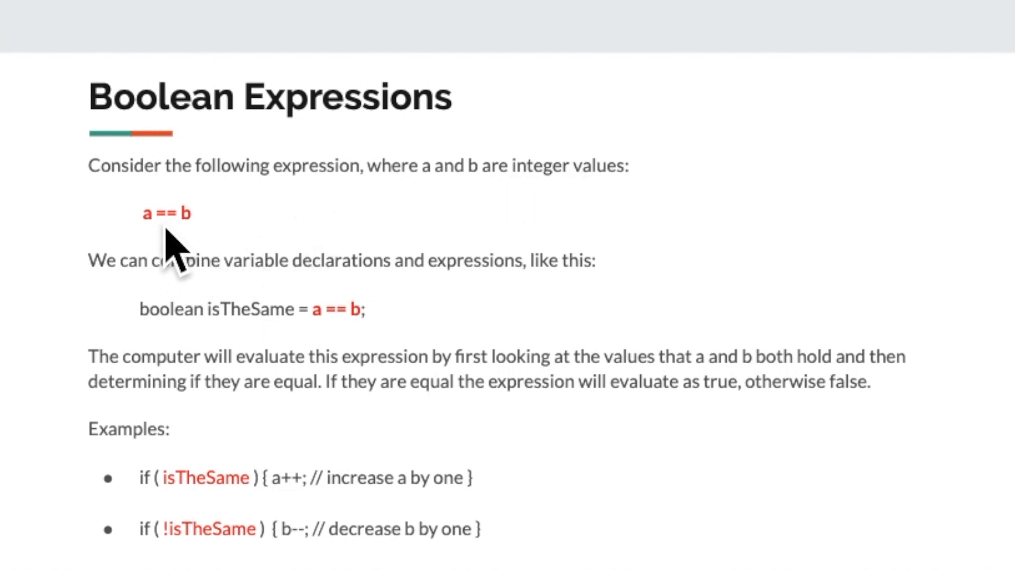
{"action": "mouse_move", "coordinate": [181, 253]}
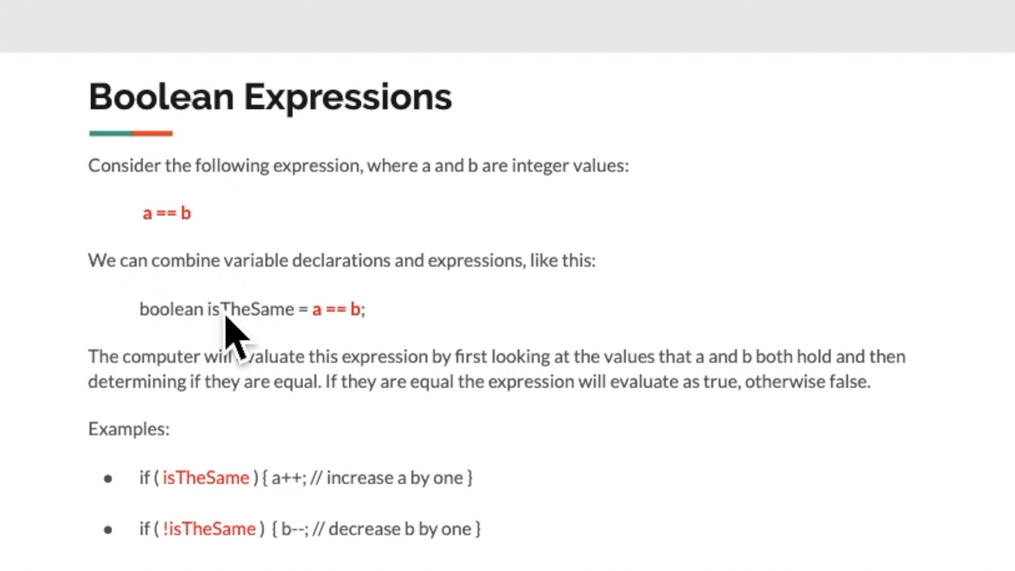
{"action": "mouse_move", "coordinate": [259, 342]}
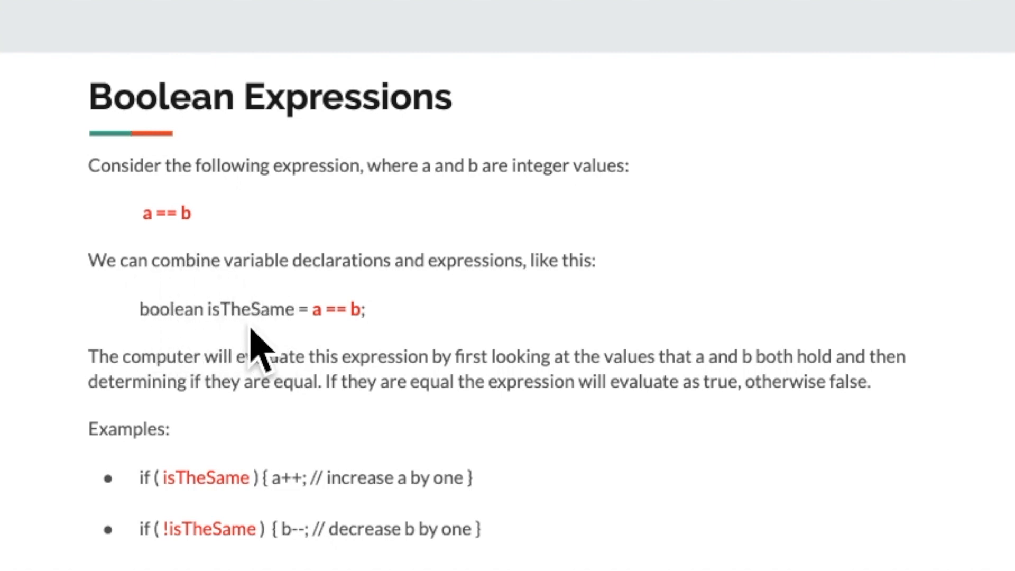
{"action": "mouse_move", "coordinate": [197, 350]}
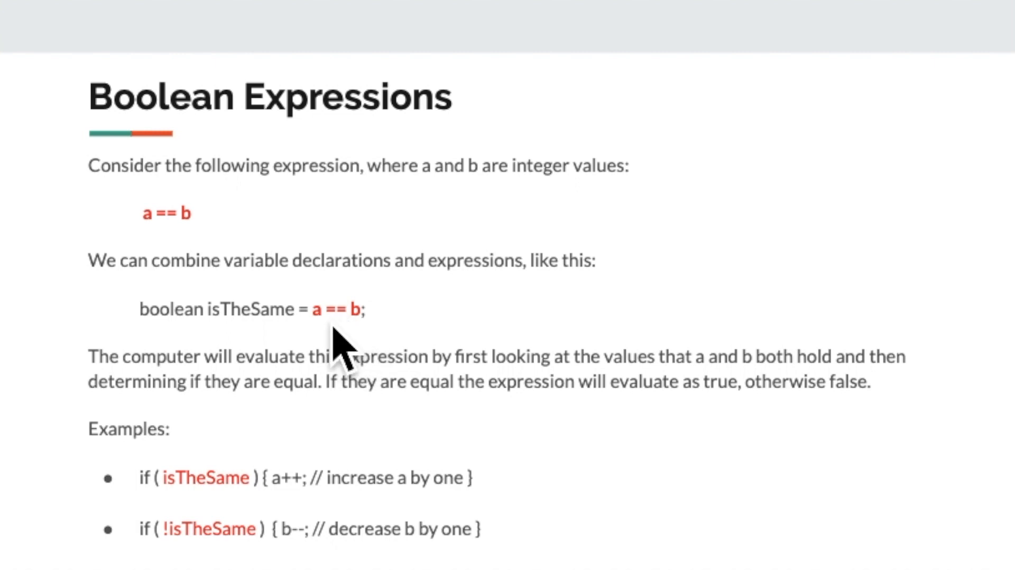
{"action": "mouse_move", "coordinate": [333, 372]}
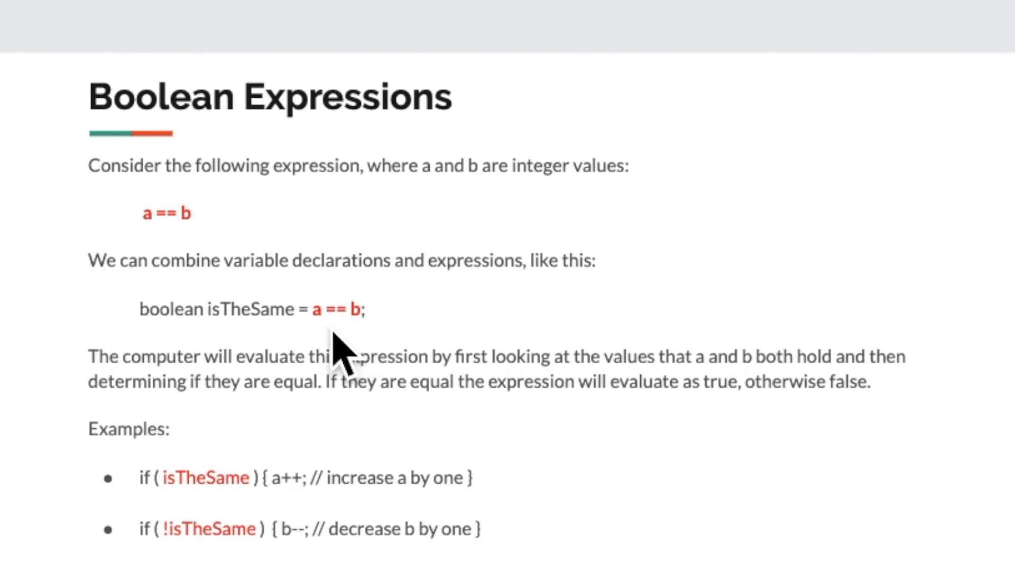
{"action": "mouse_move", "coordinate": [366, 354]}
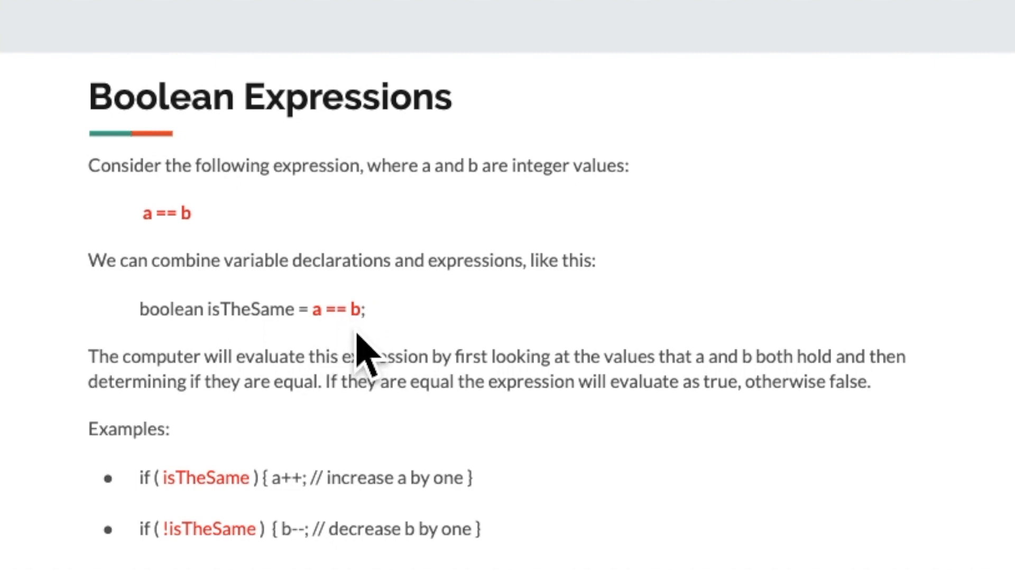
{"action": "mouse_move", "coordinate": [243, 336]}
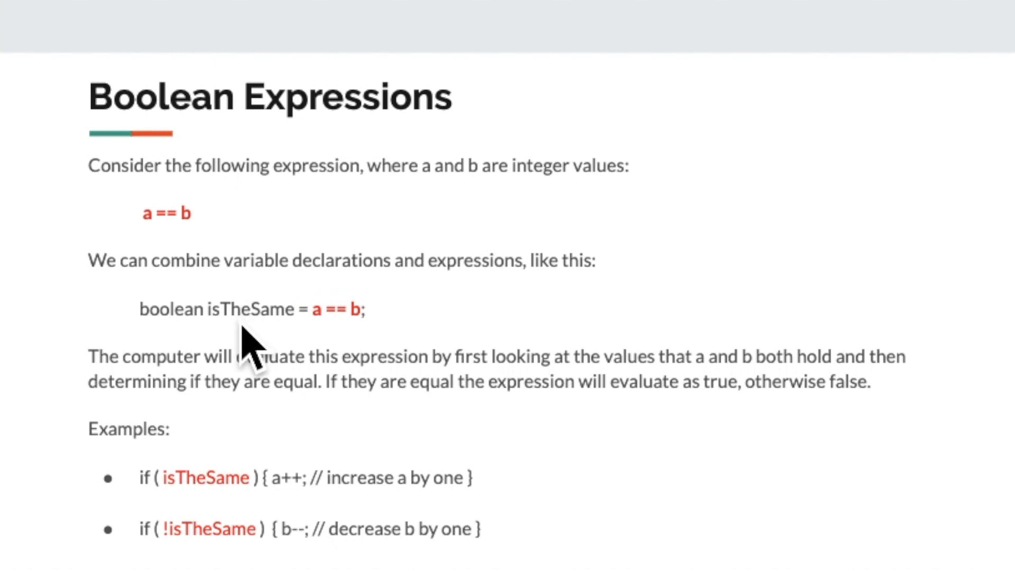
{"action": "mouse_move", "coordinate": [240, 353]}
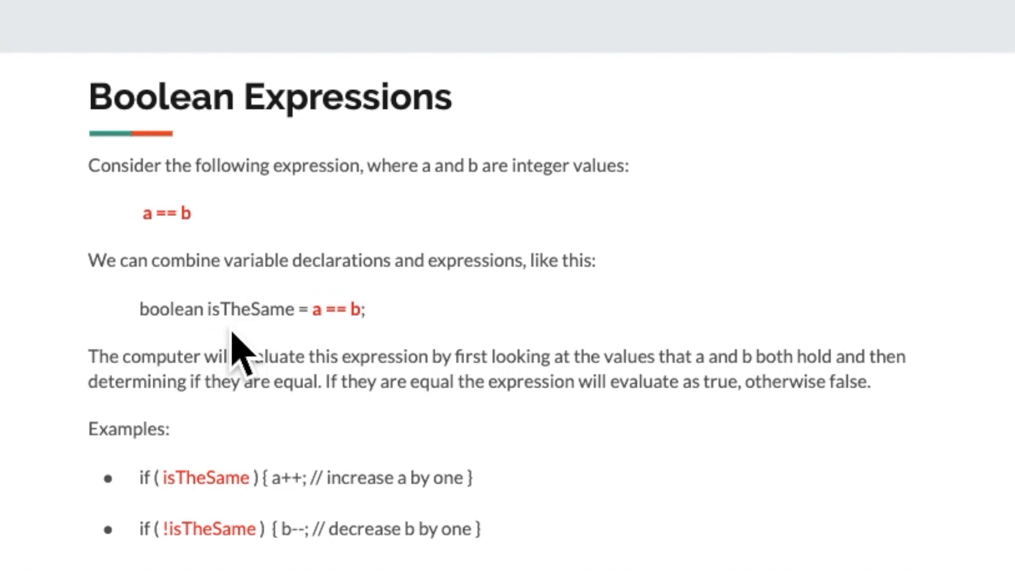
{"action": "mouse_move", "coordinate": [294, 360]}
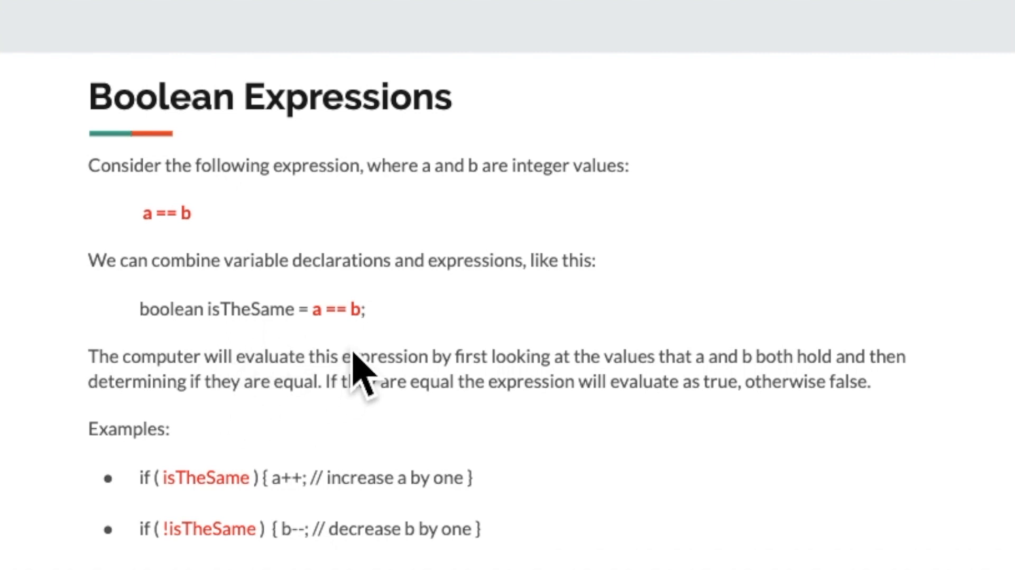
{"action": "mouse_move", "coordinate": [463, 482]}
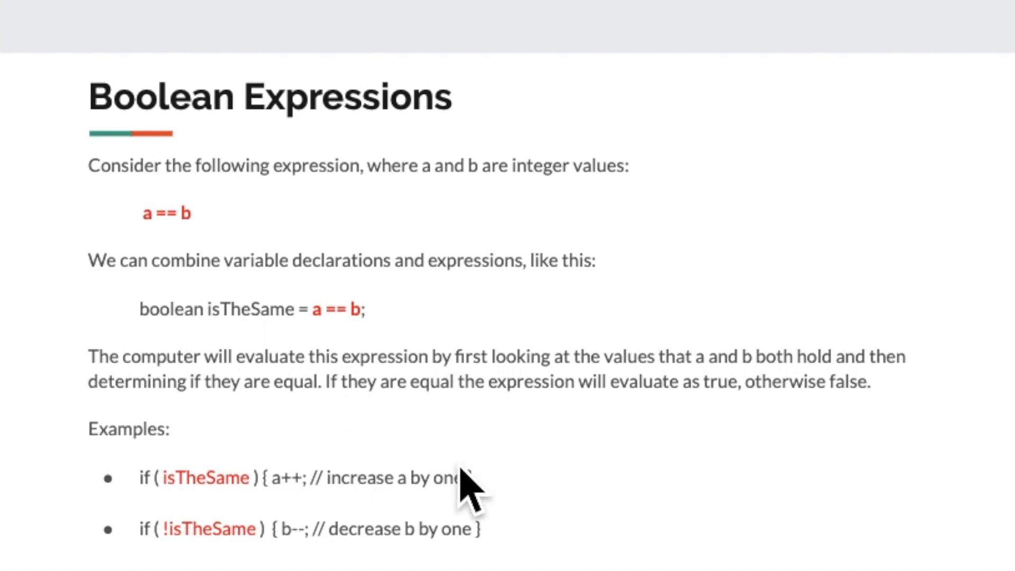
{"action": "mouse_move", "coordinate": [226, 492]}
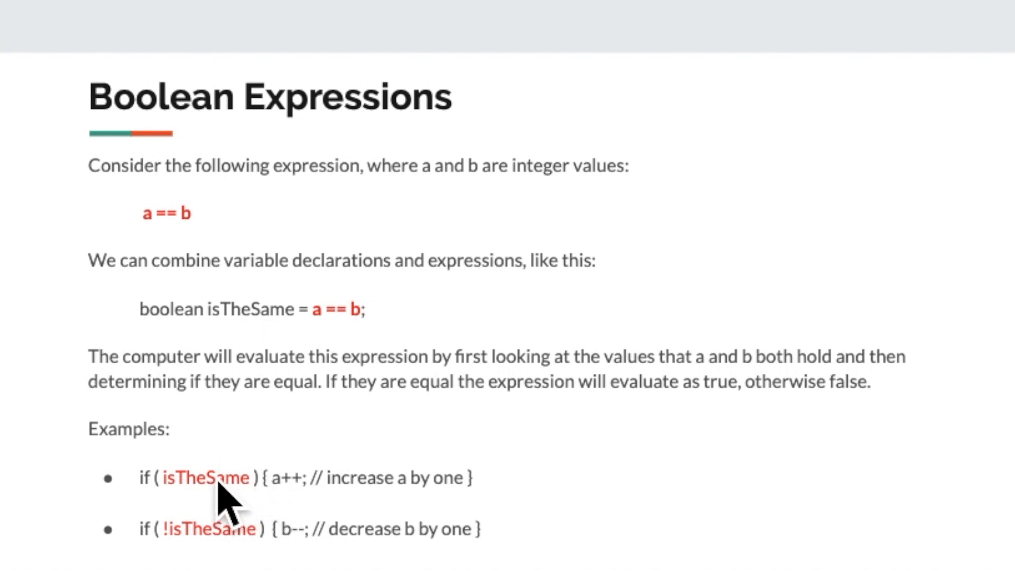
{"action": "mouse_move", "coordinate": [275, 511]}
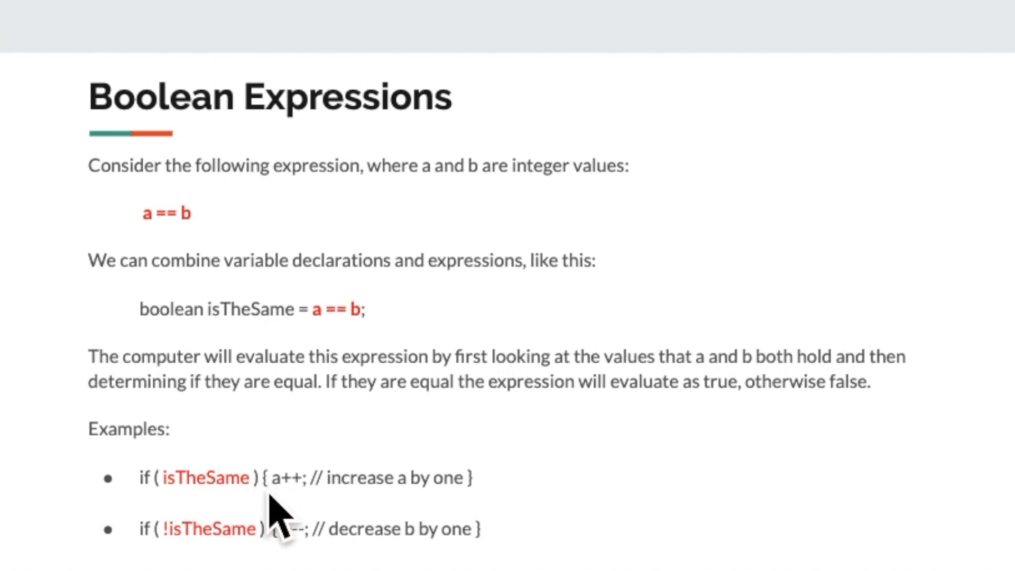
{"action": "mouse_move", "coordinate": [317, 505]}
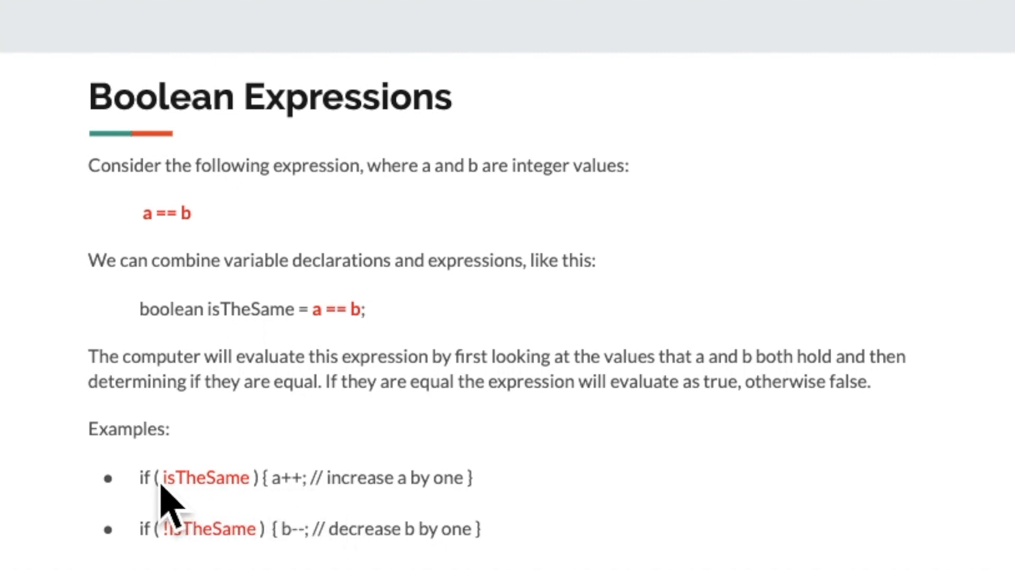
{"action": "mouse_move", "coordinate": [195, 505]}
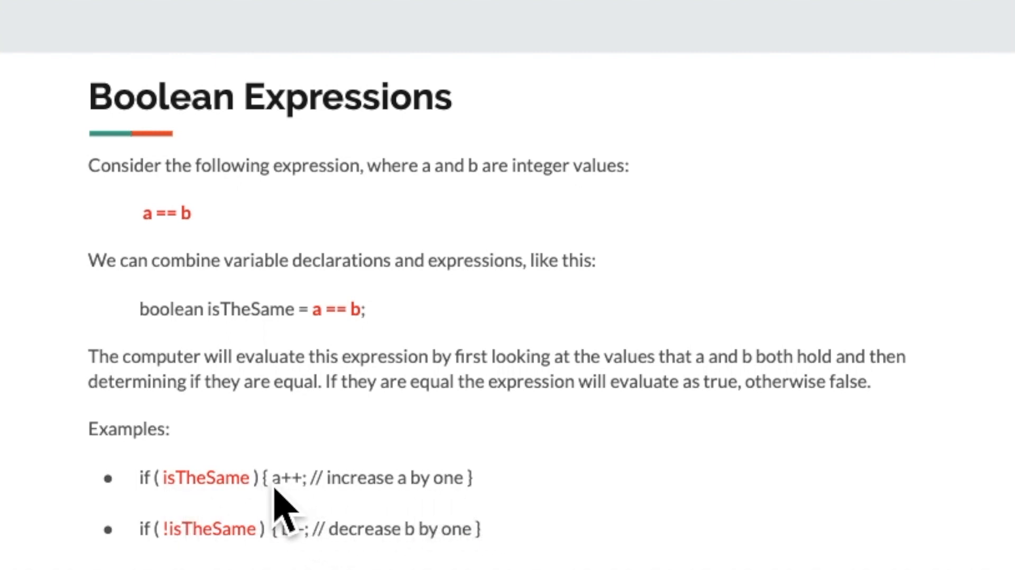
{"action": "mouse_move", "coordinate": [288, 512]}
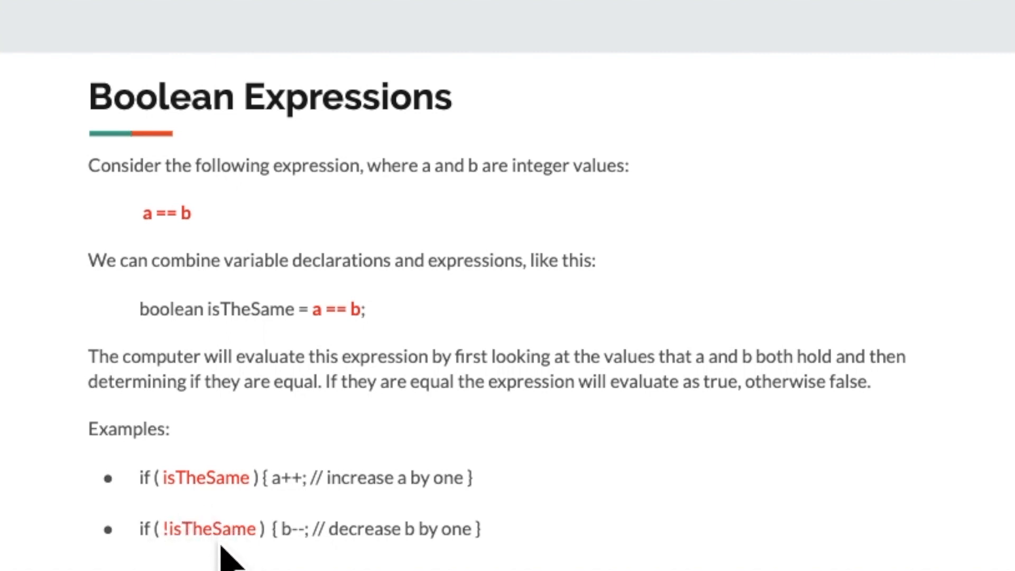
{"action": "mouse_move", "coordinate": [194, 546]}
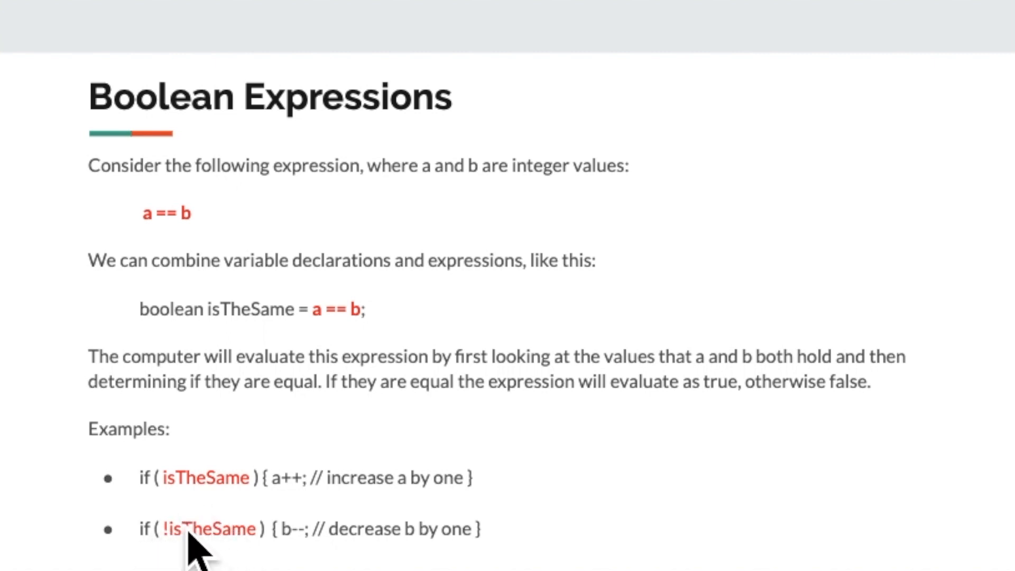
{"action": "mouse_move", "coordinate": [174, 550]}
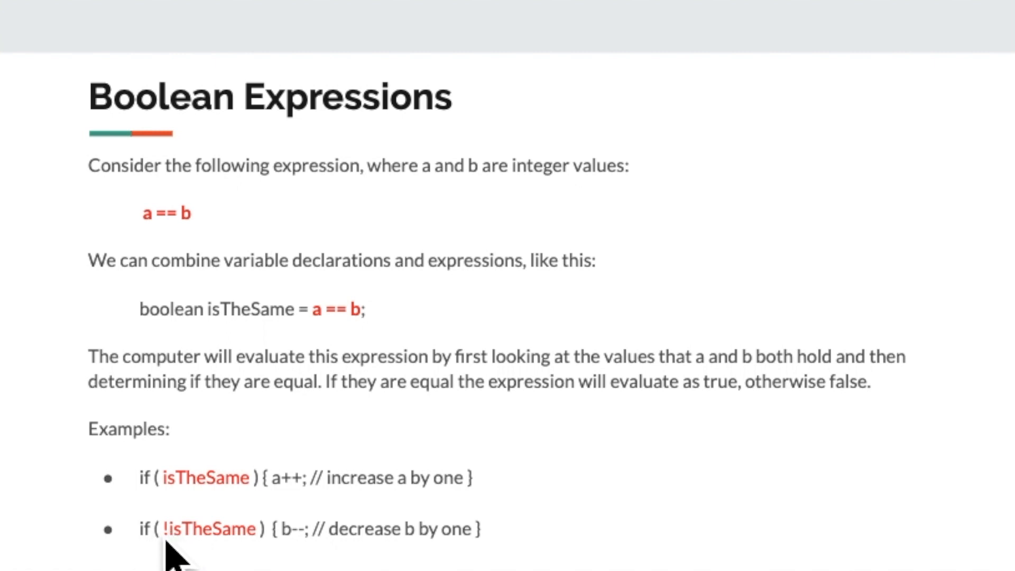
{"action": "mouse_move", "coordinate": [298, 557]}
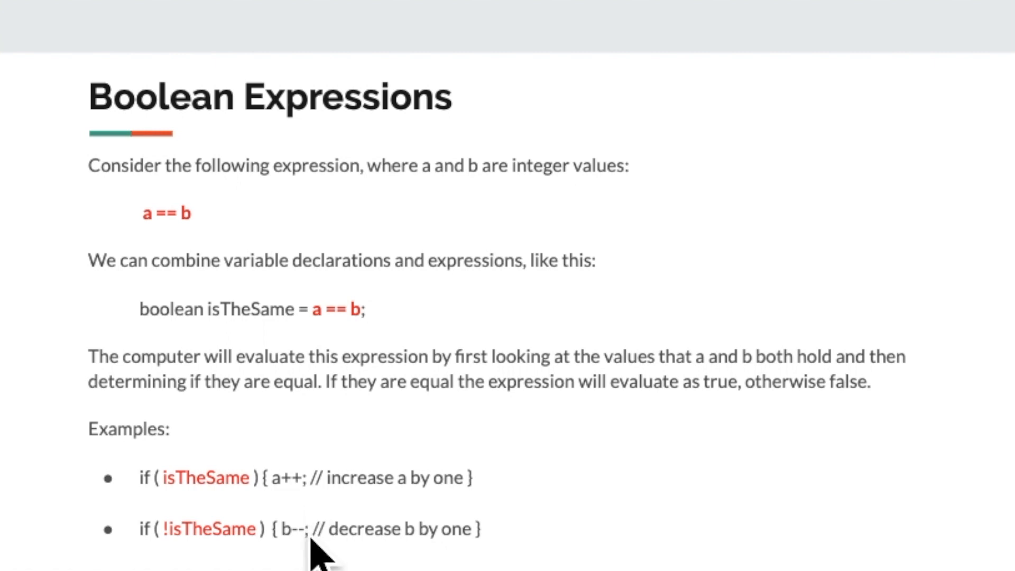
{"action": "mouse_move", "coordinate": [298, 512]}
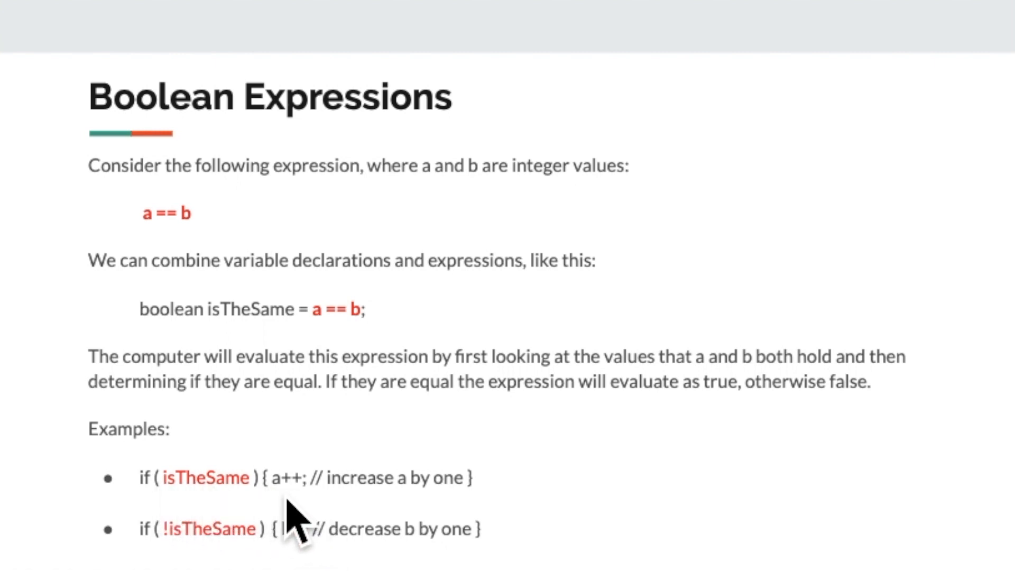
{"action": "mouse_move", "coordinate": [369, 498]}
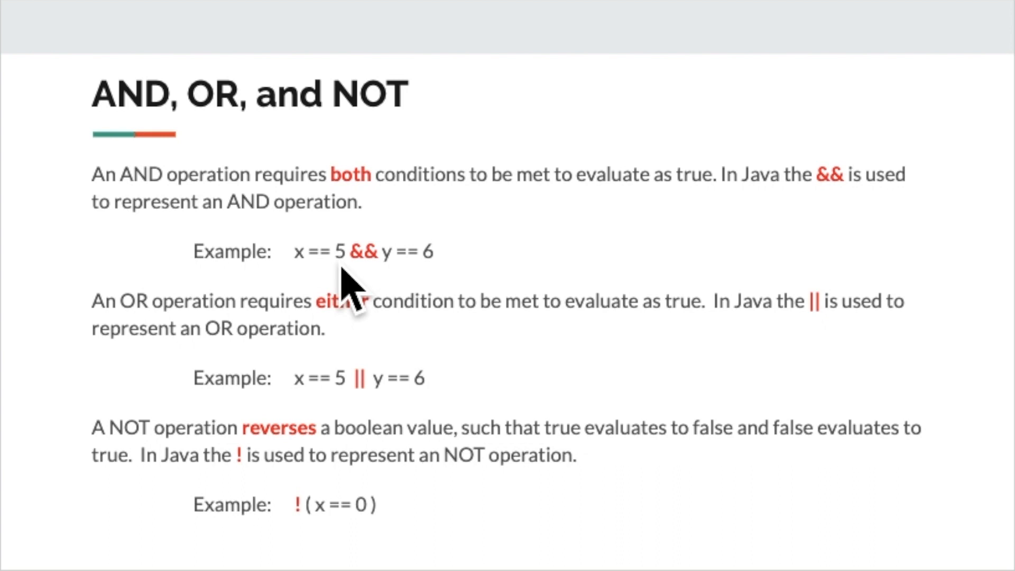
{"action": "mouse_move", "coordinate": [317, 278]}
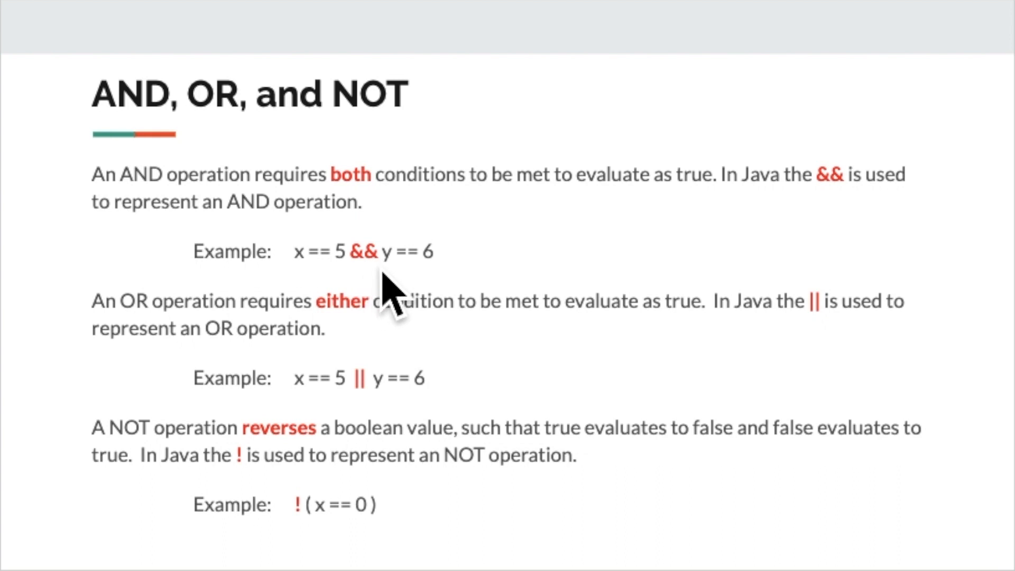
{"action": "mouse_move", "coordinate": [424, 302]}
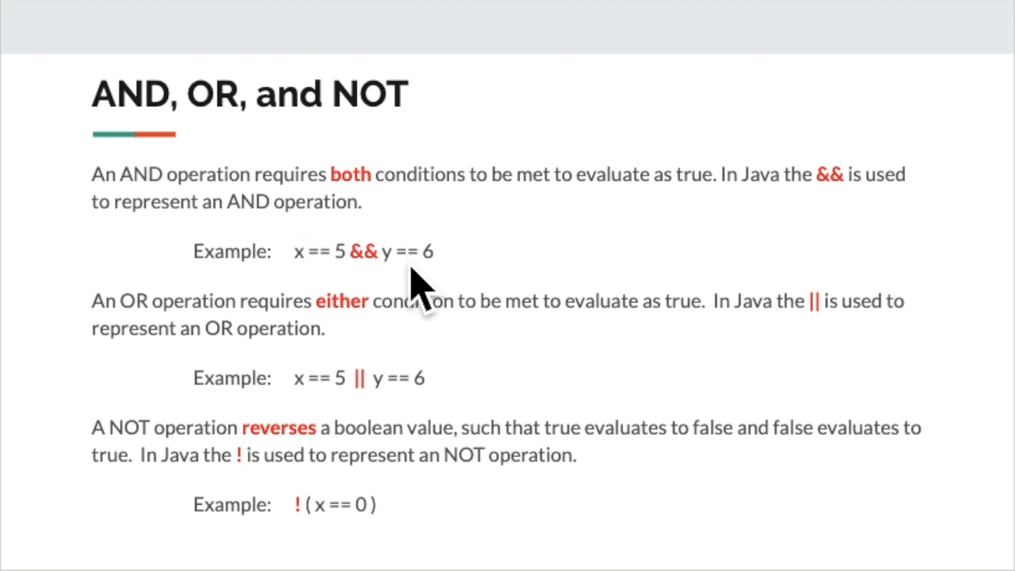
{"action": "mouse_move", "coordinate": [314, 288]}
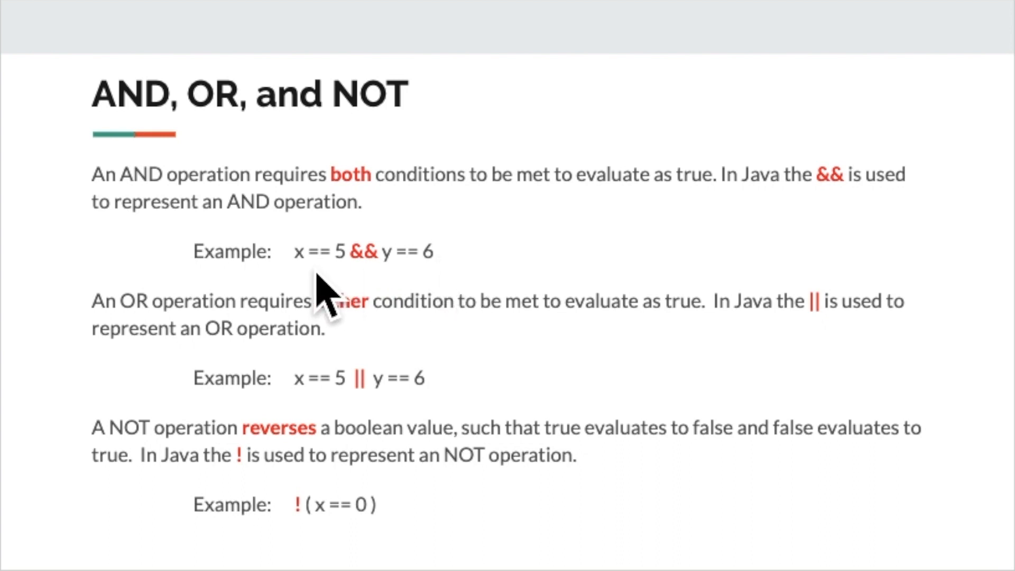
{"action": "mouse_move", "coordinate": [460, 284]}
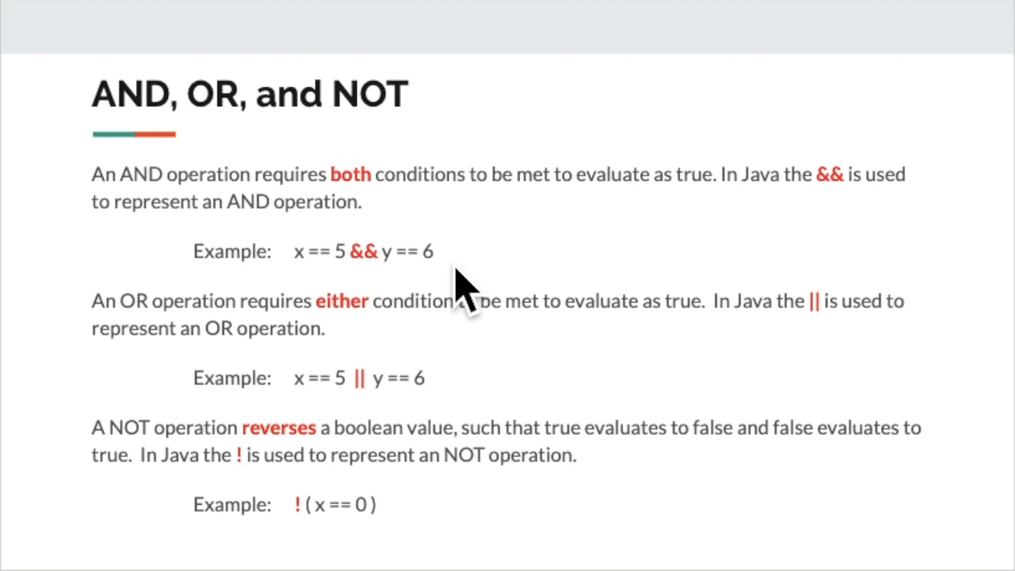
{"action": "mouse_move", "coordinate": [488, 278]}
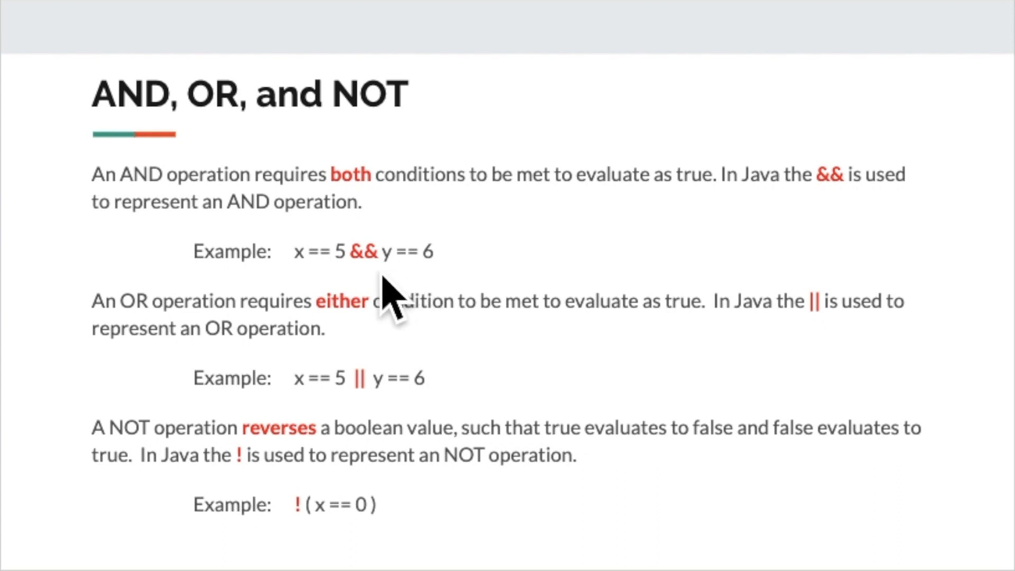
{"action": "mouse_move", "coordinate": [327, 288]}
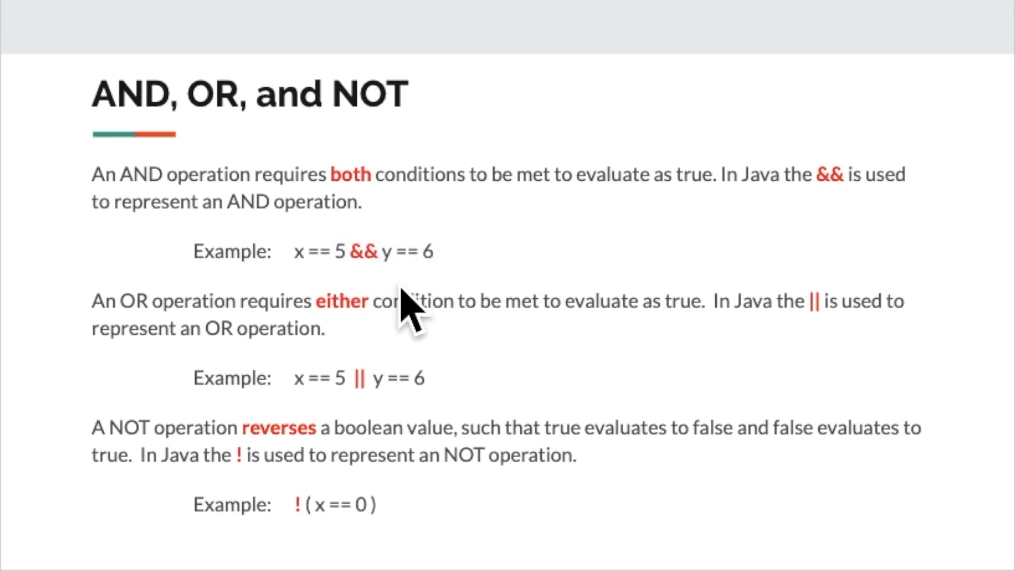
{"action": "mouse_move", "coordinate": [155, 336]}
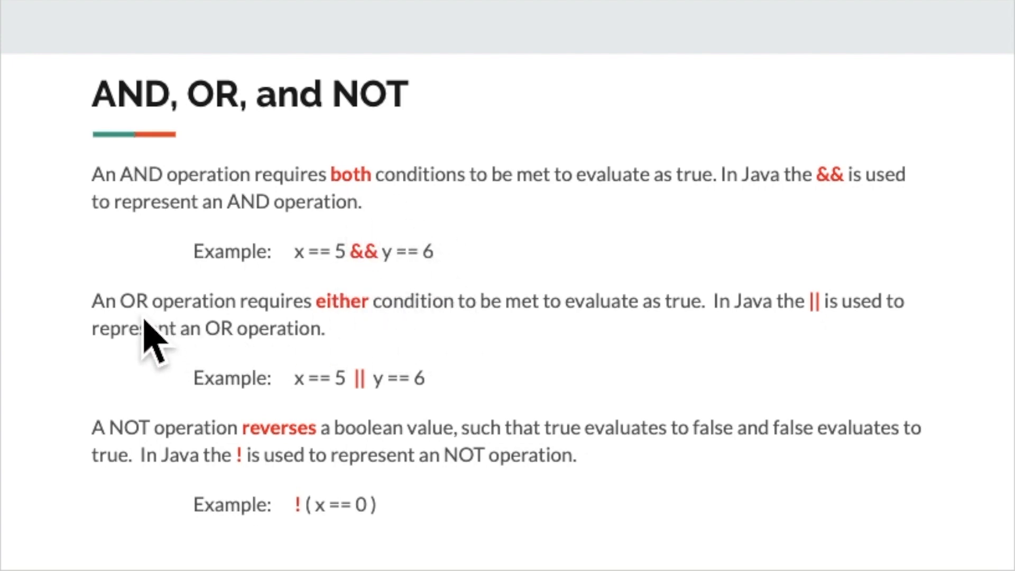
{"action": "mouse_move", "coordinate": [354, 411]}
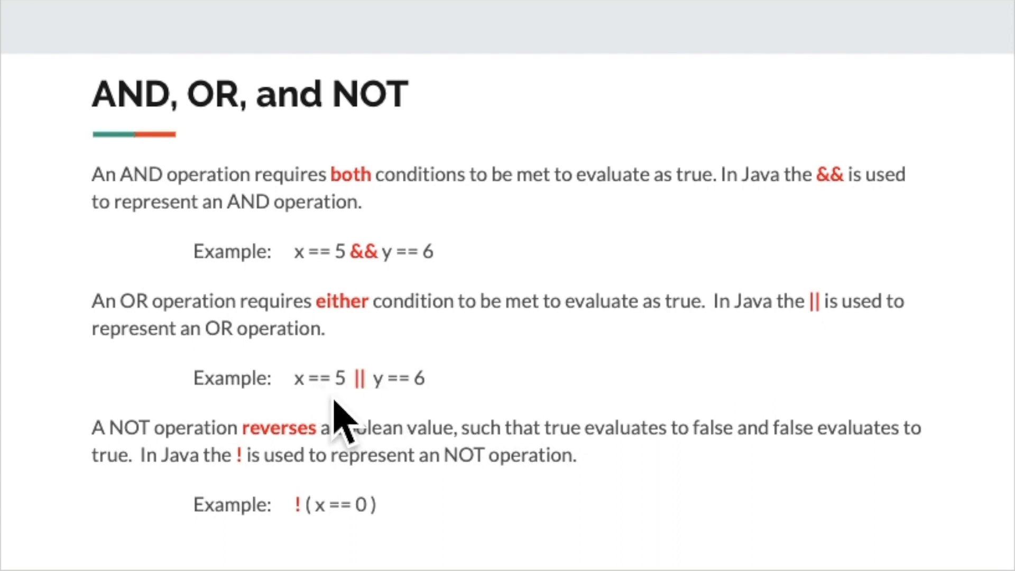
{"action": "mouse_move", "coordinate": [405, 414]}
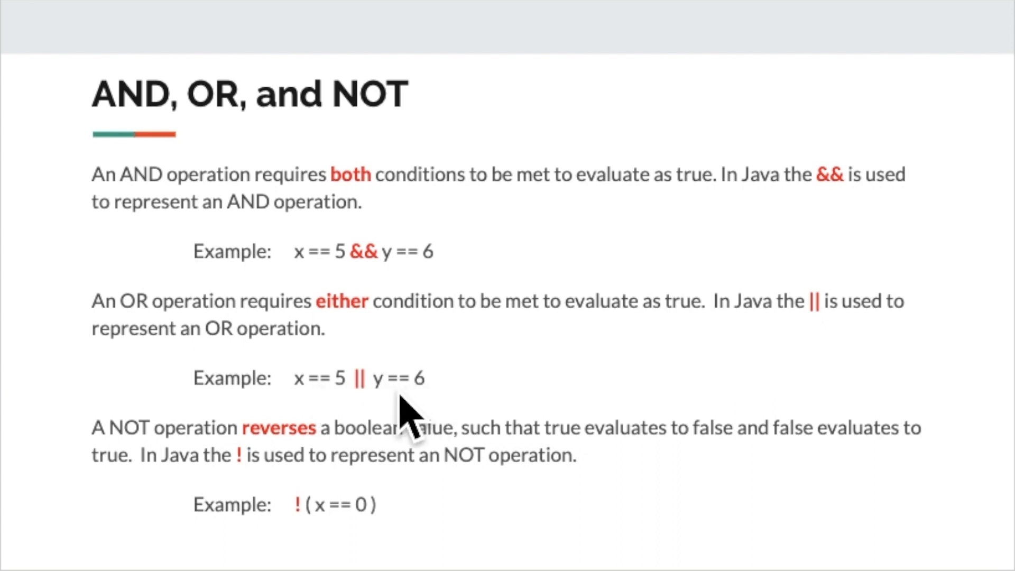
{"action": "mouse_move", "coordinate": [454, 415]}
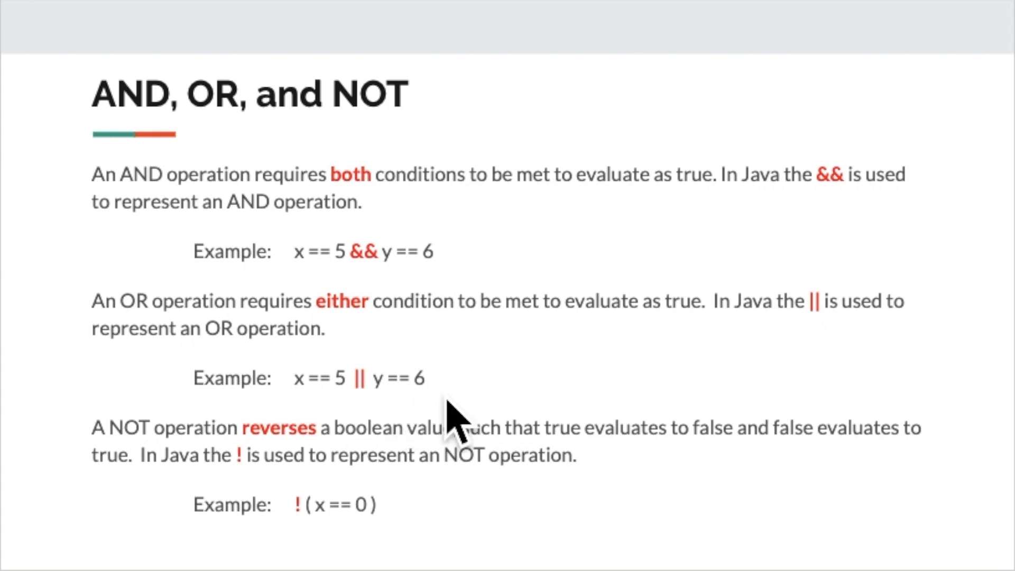
{"action": "mouse_move", "coordinate": [336, 405]}
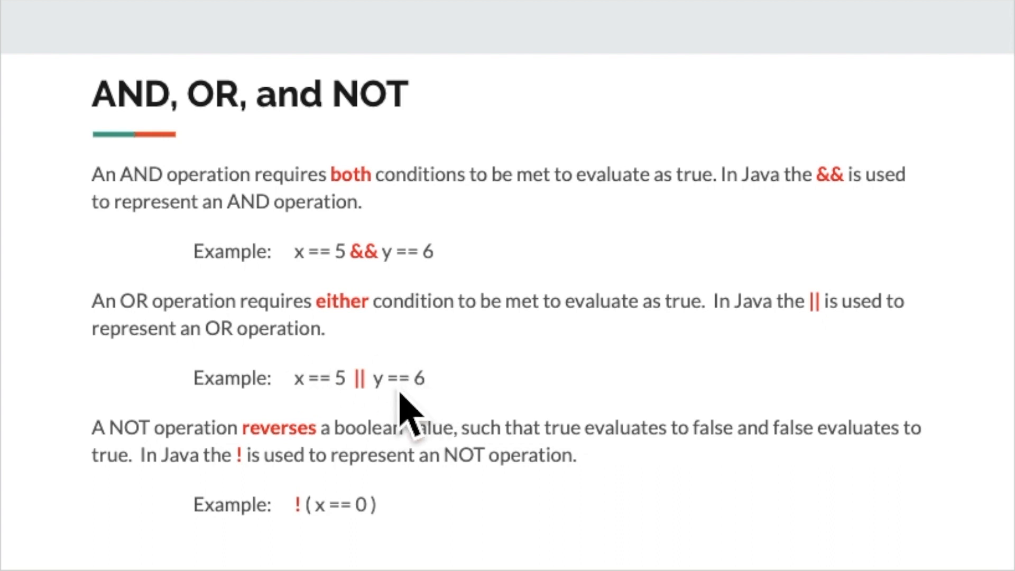
{"action": "mouse_move", "coordinate": [146, 466]}
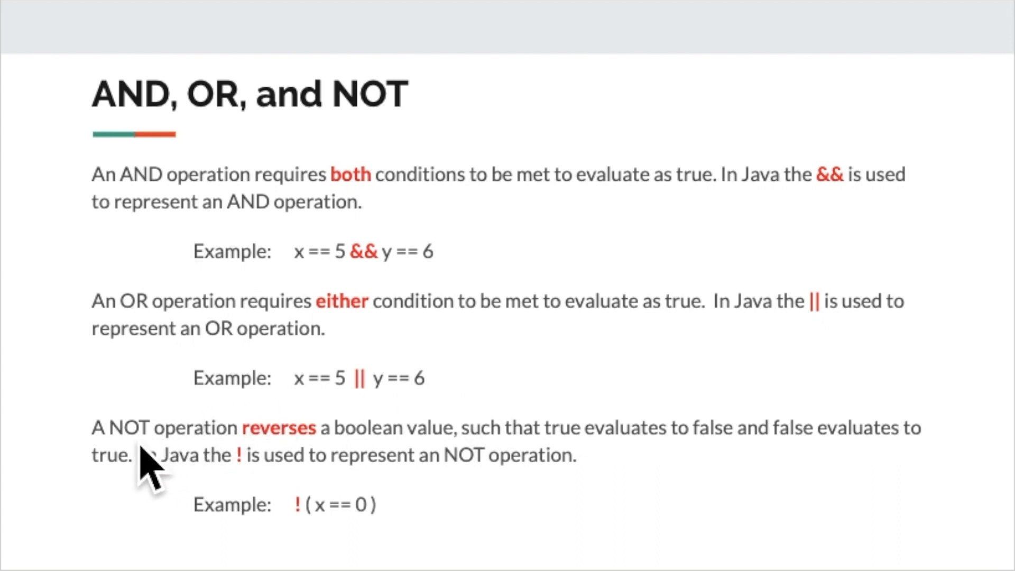
{"action": "mouse_move", "coordinate": [399, 460]}
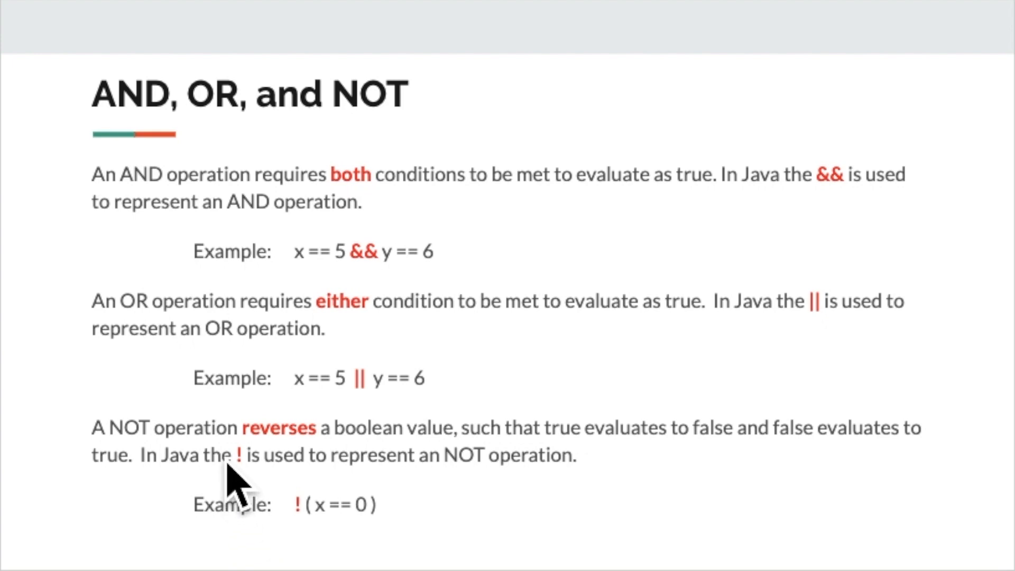
{"action": "mouse_move", "coordinate": [336, 531]}
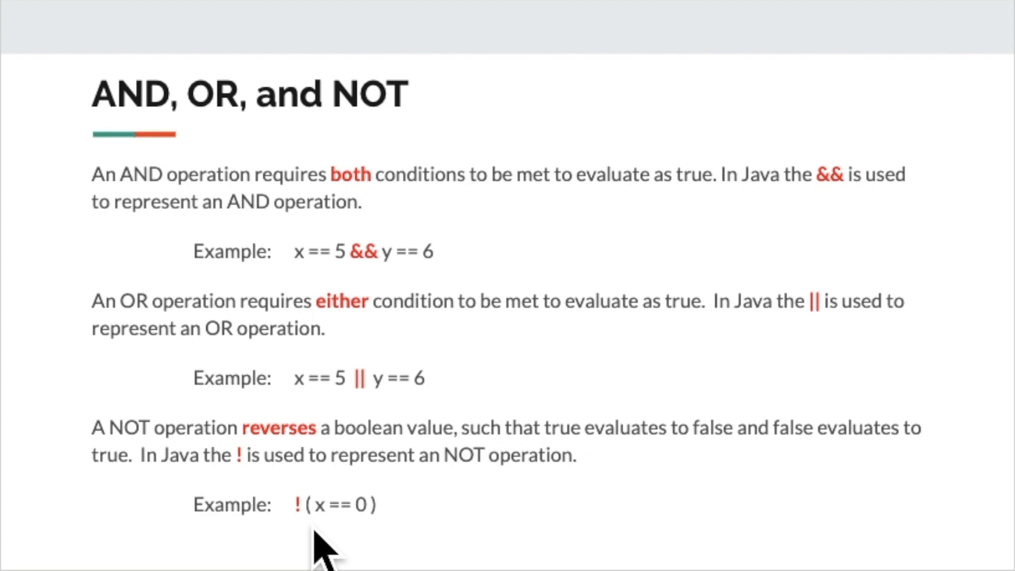
{"action": "mouse_move", "coordinate": [343, 541]}
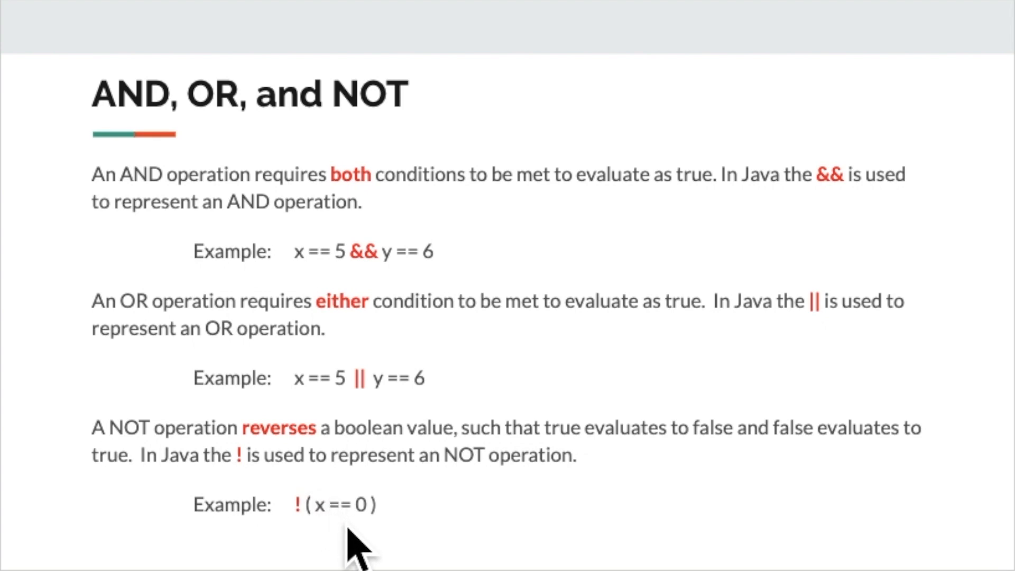
{"action": "mouse_move", "coordinate": [405, 521]}
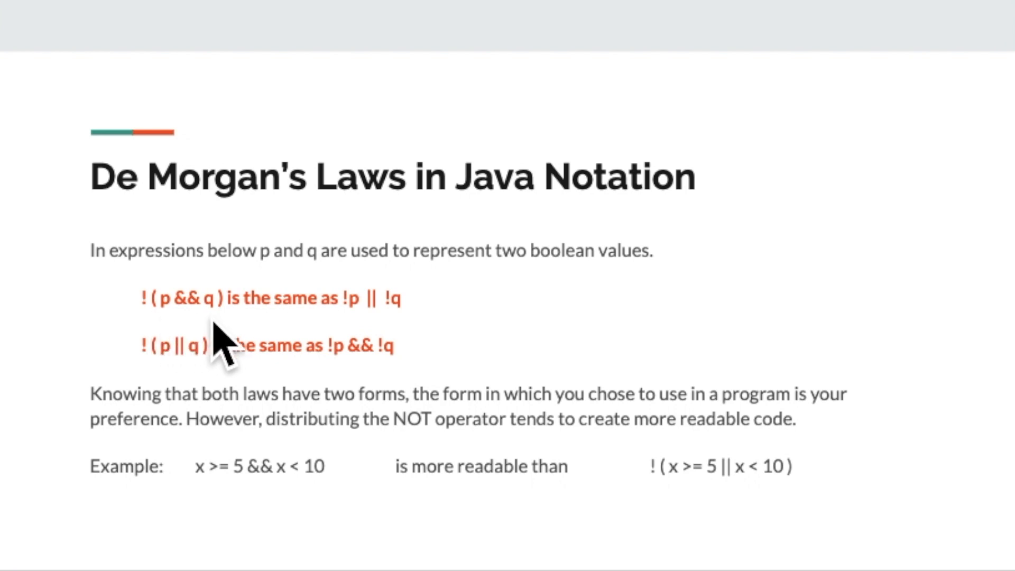
{"action": "mouse_move", "coordinate": [226, 350]}
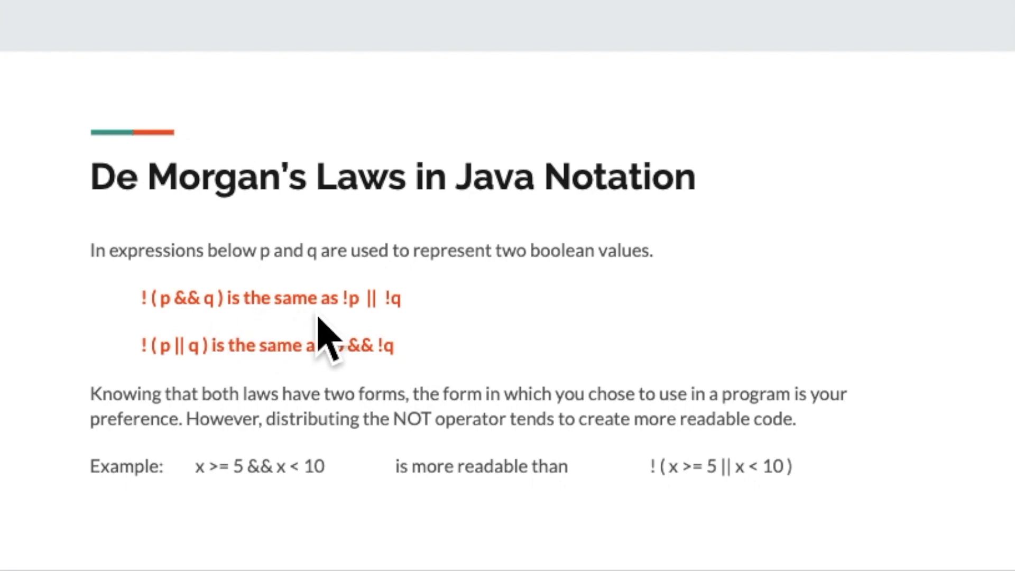
{"action": "mouse_move", "coordinate": [368, 349]}
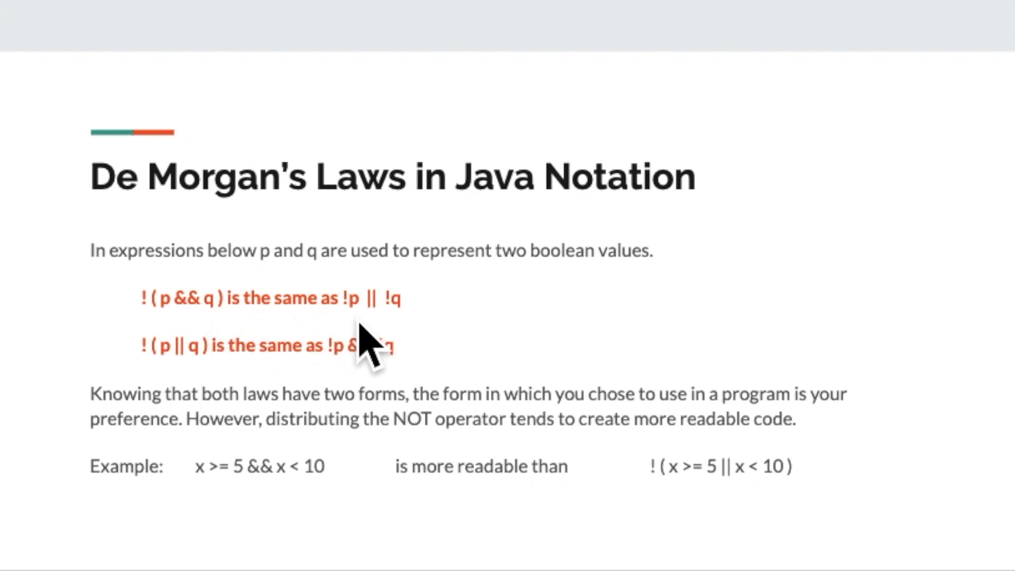
{"action": "mouse_move", "coordinate": [207, 385]}
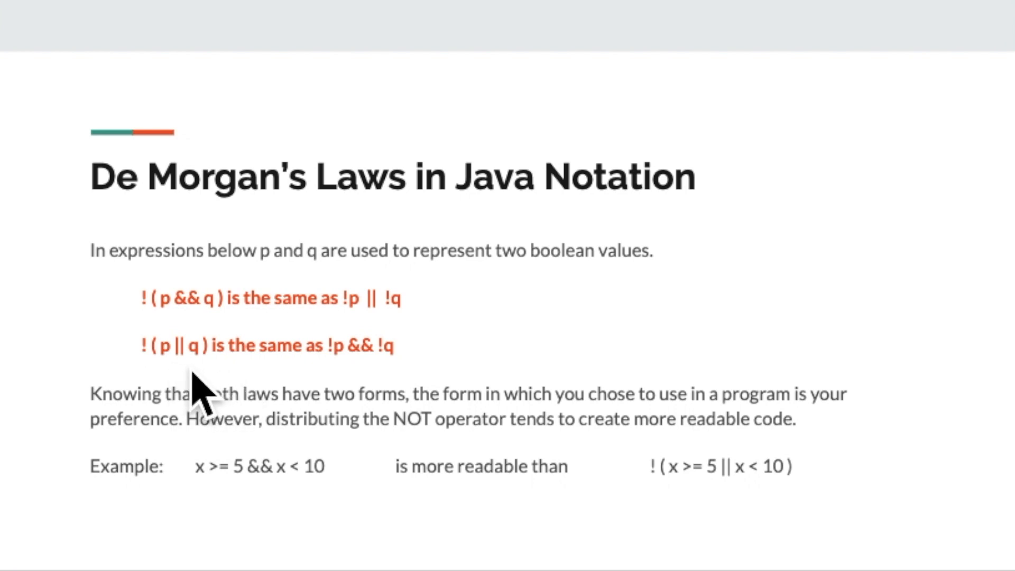
{"action": "mouse_move", "coordinate": [323, 382]}
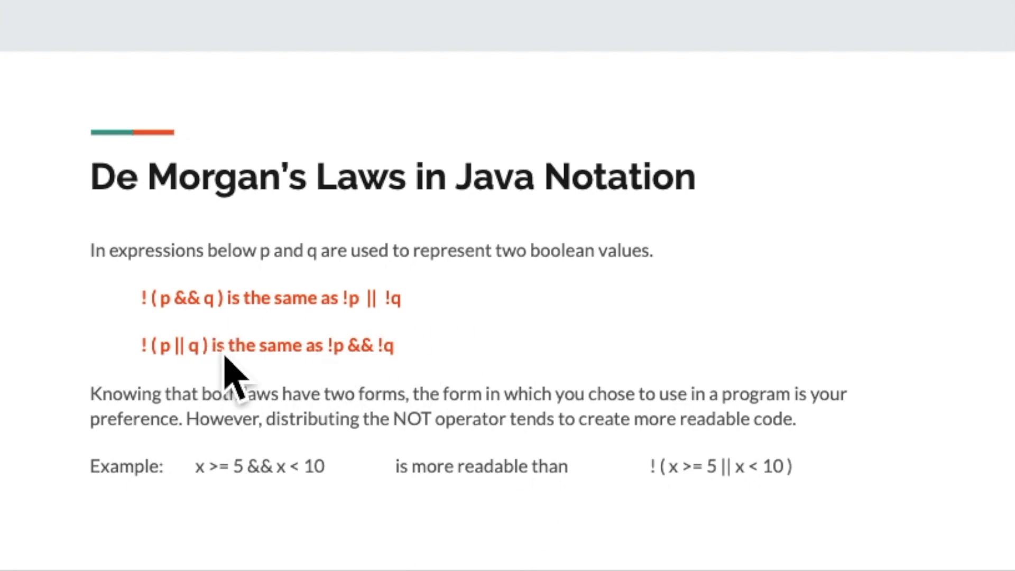
{"action": "mouse_move", "coordinate": [107, 508]}
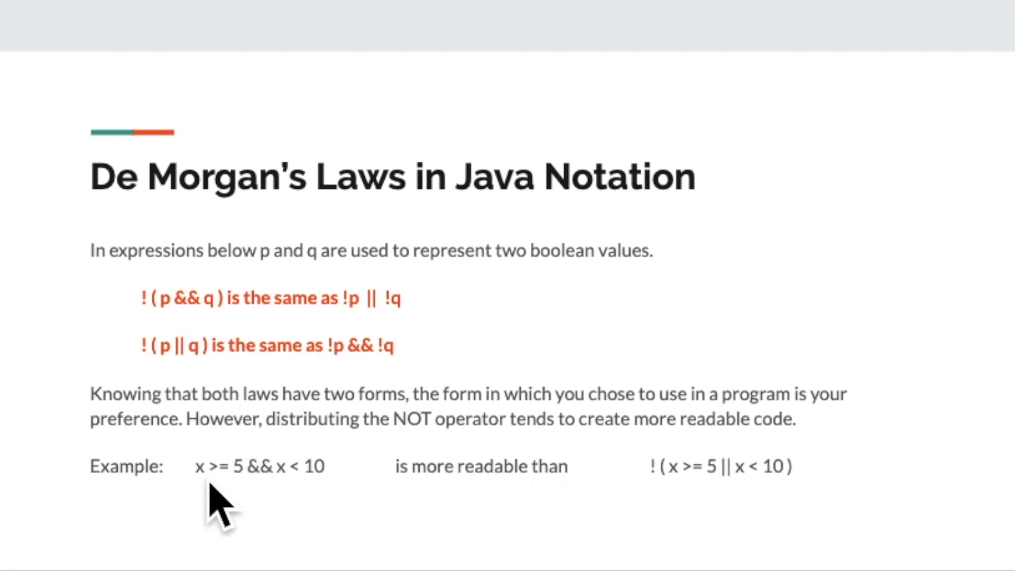
{"action": "mouse_move", "coordinate": [294, 505]}
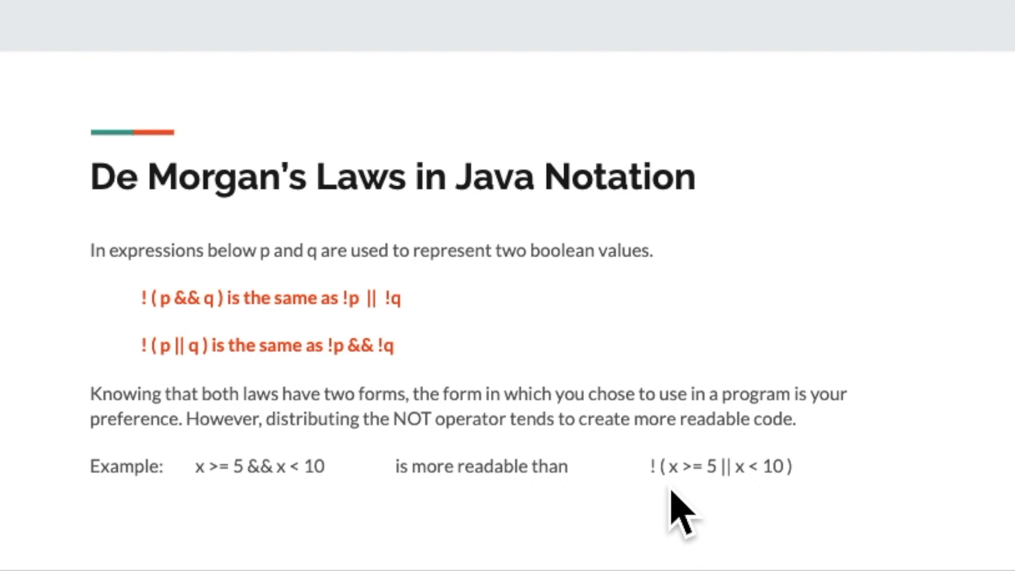
{"action": "mouse_move", "coordinate": [725, 530]}
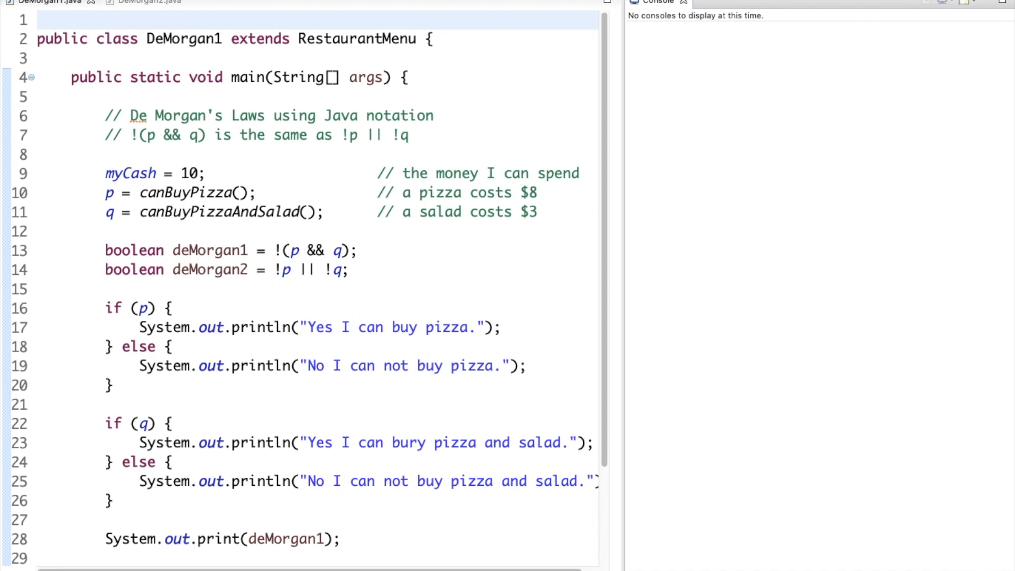
{"action": "mouse_move", "coordinate": [356, 91]}
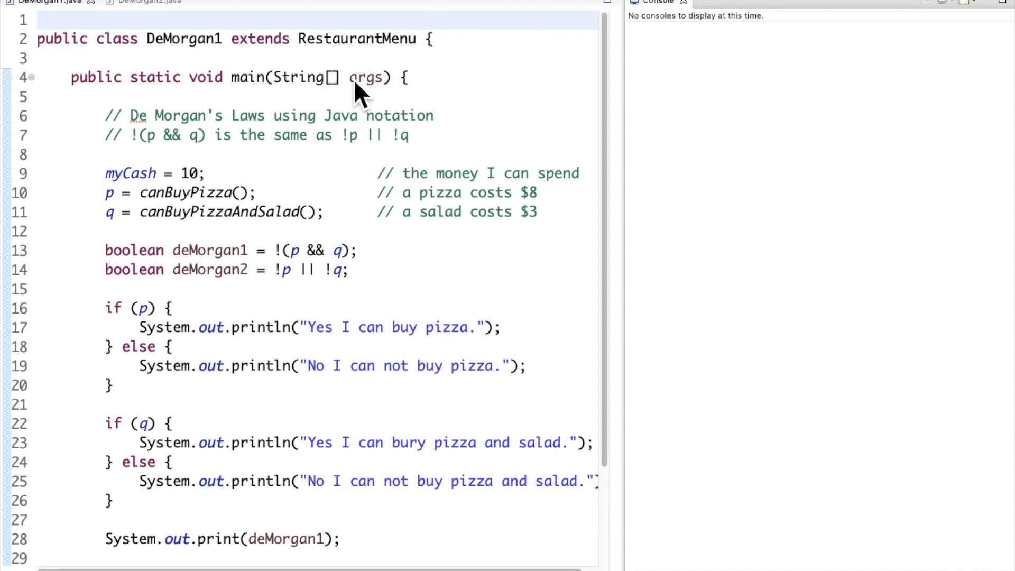
{"action": "mouse_move", "coordinate": [336, 140]}
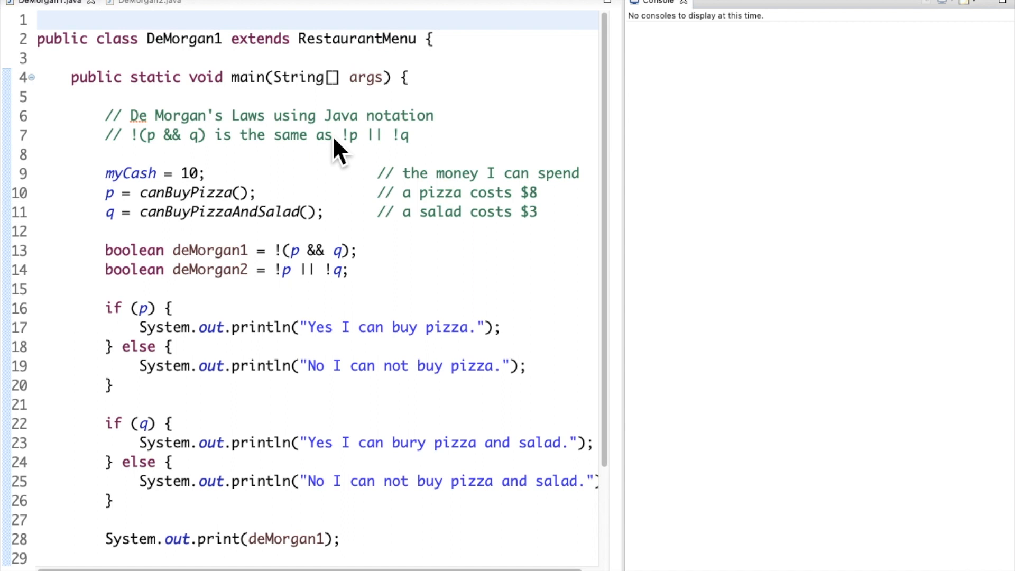
{"action": "mouse_move", "coordinate": [146, 191]}
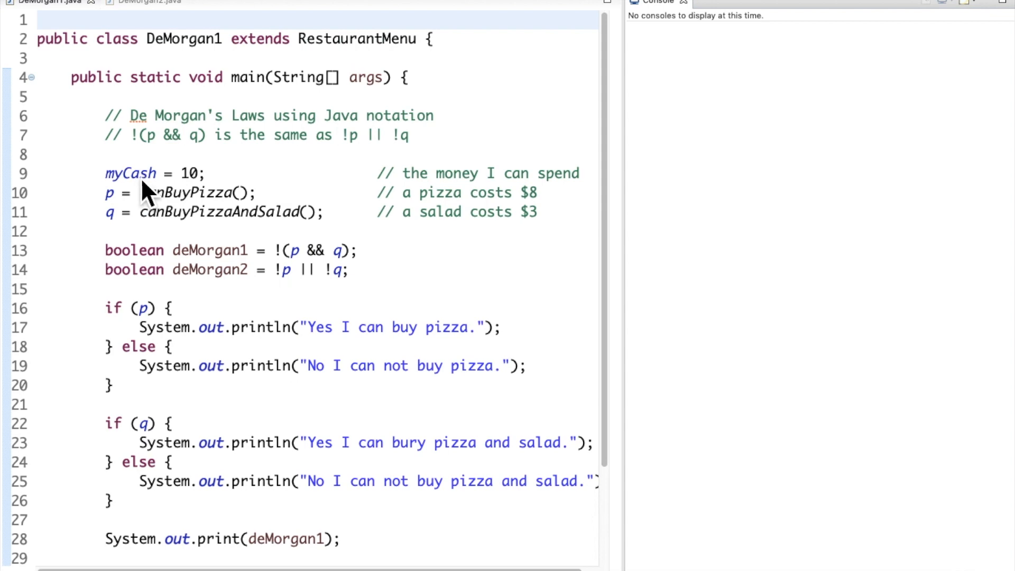
{"action": "mouse_move", "coordinate": [181, 268]}
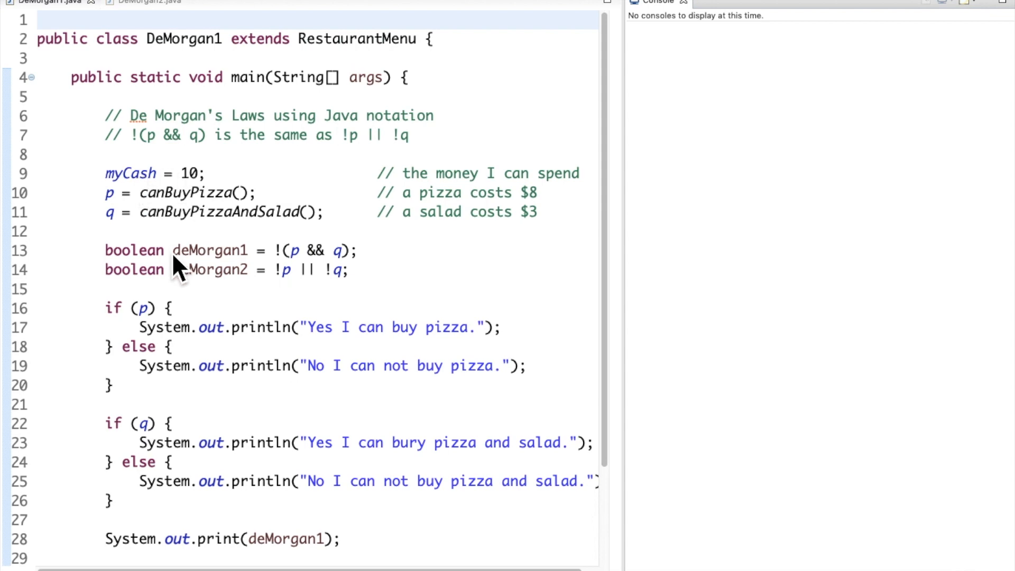
{"action": "mouse_move", "coordinate": [181, 259]}
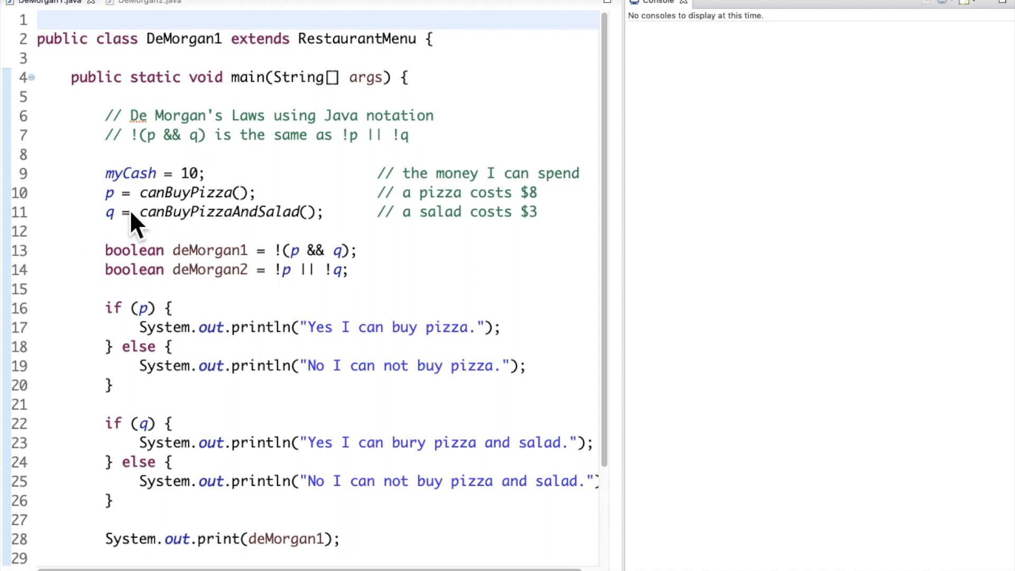
{"action": "mouse_move", "coordinate": [129, 217]}
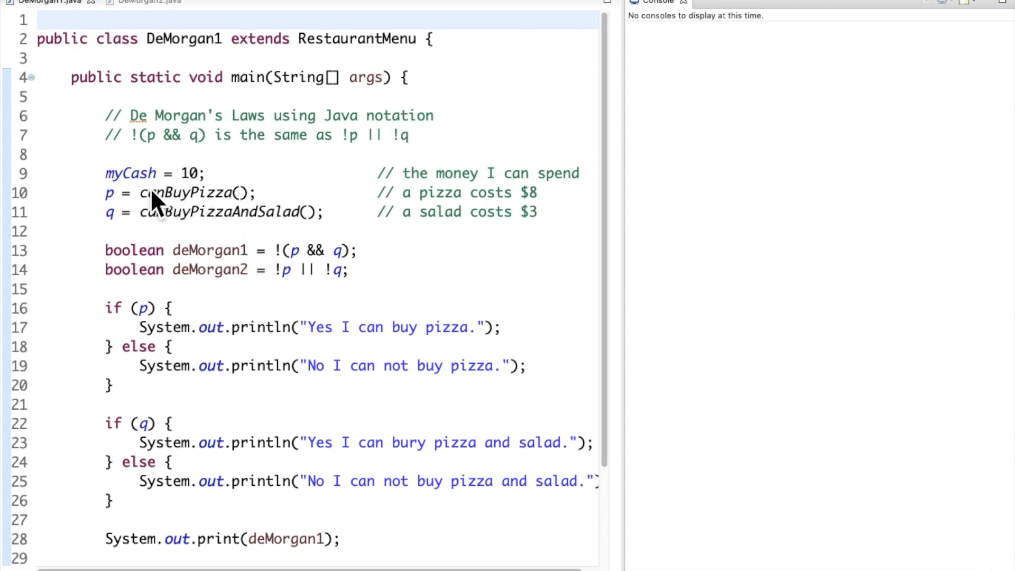
{"action": "mouse_move", "coordinate": [208, 223]}
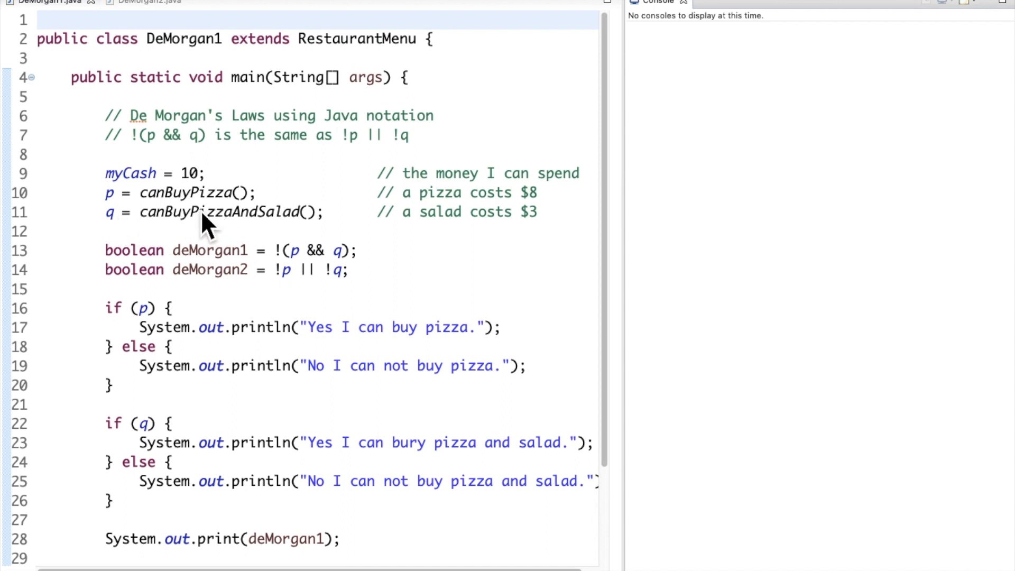
{"action": "mouse_move", "coordinate": [217, 230]}
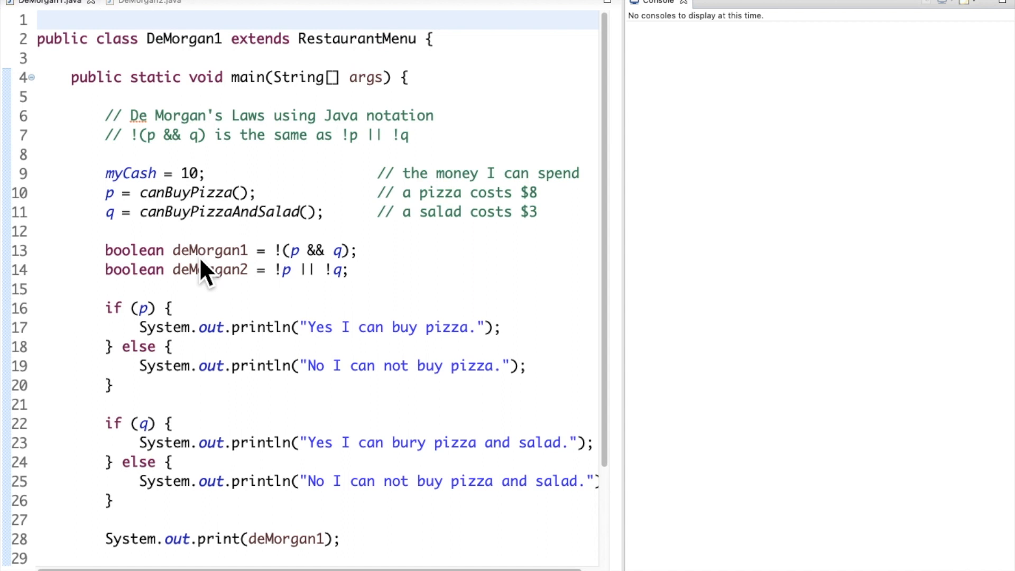
{"action": "mouse_move", "coordinate": [284, 270]}
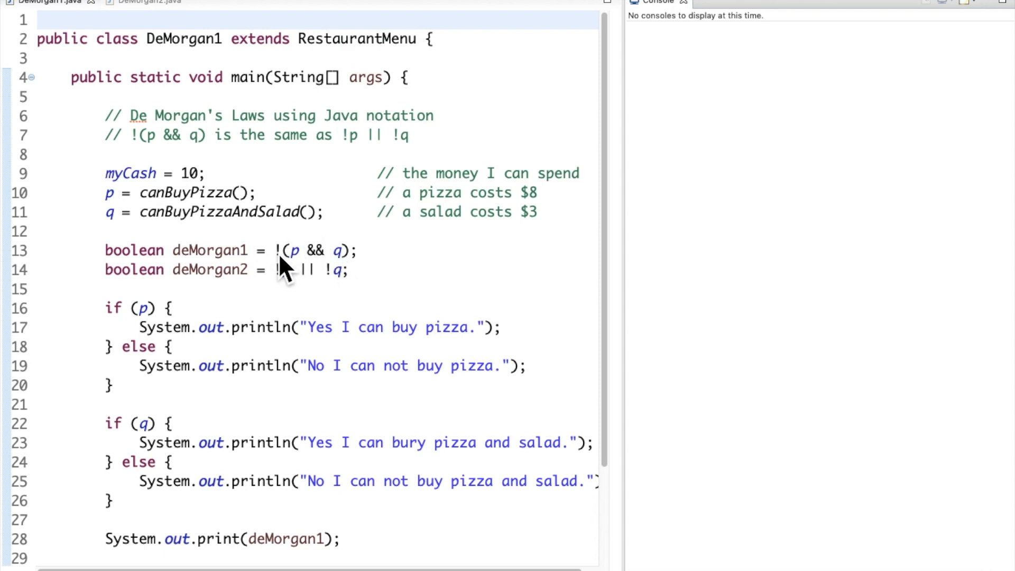
{"action": "mouse_move", "coordinate": [314, 288]}
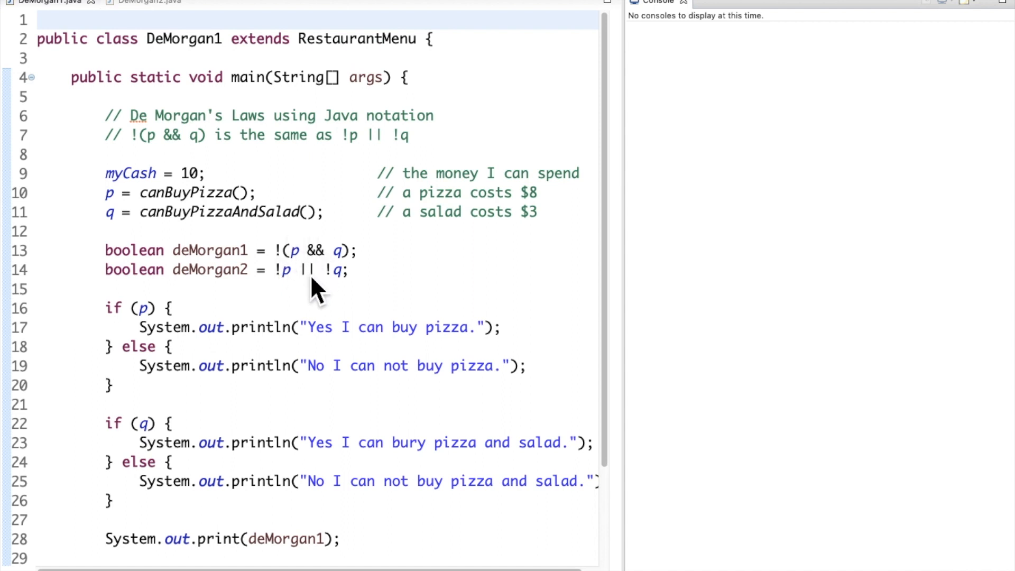
Append a '// true' comment to the deMorgan1 and deMorgan2 lines in DeMorgan1.java
{"action": "left_click", "coordinate": [363, 250]}
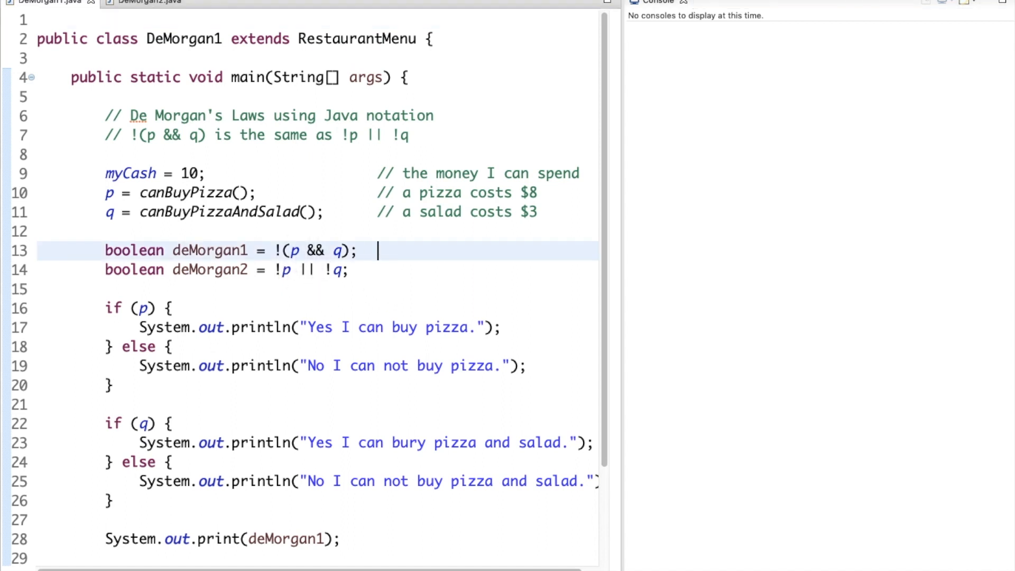
{"action": "type", "text": "// true"}
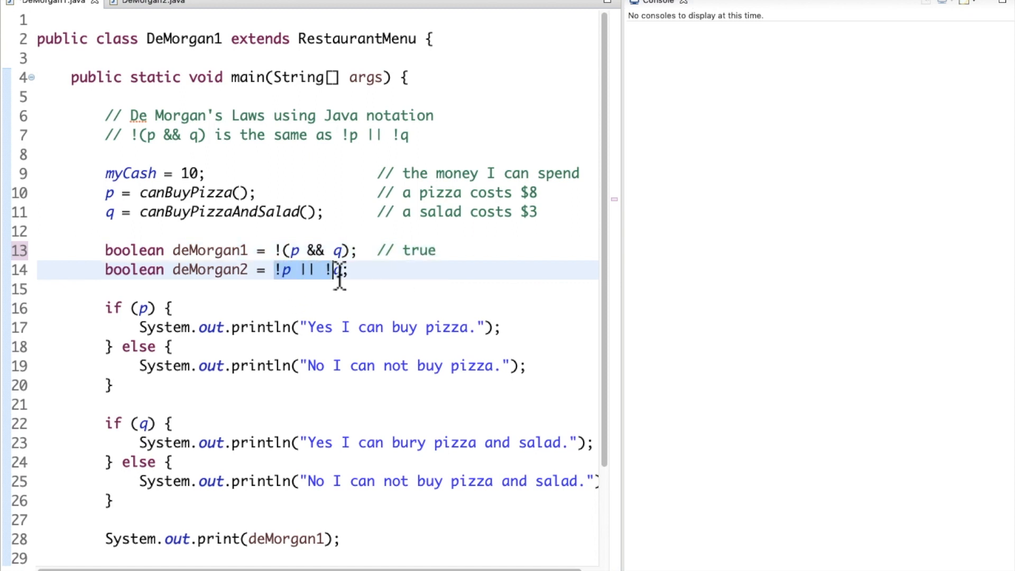
{"action": "type", "text": "q"}
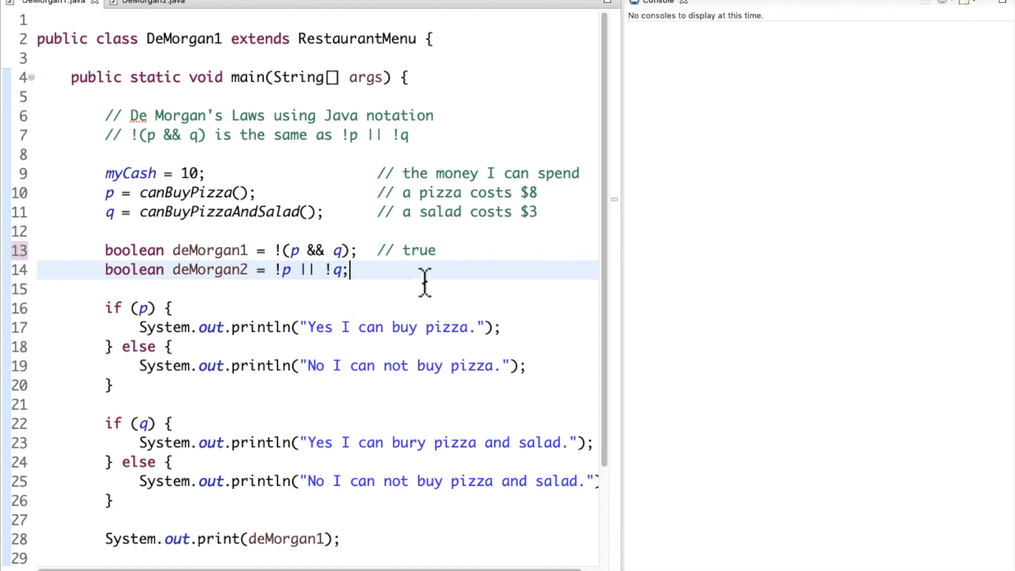
{"action": "type", "text": "// true"}
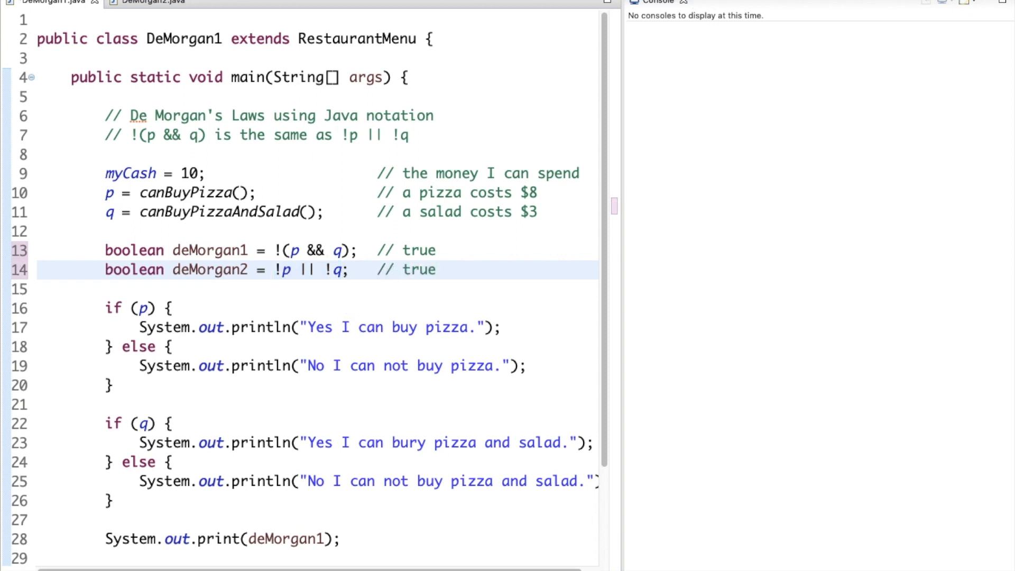
{"action": "left_click", "coordinate": [413, 270]}
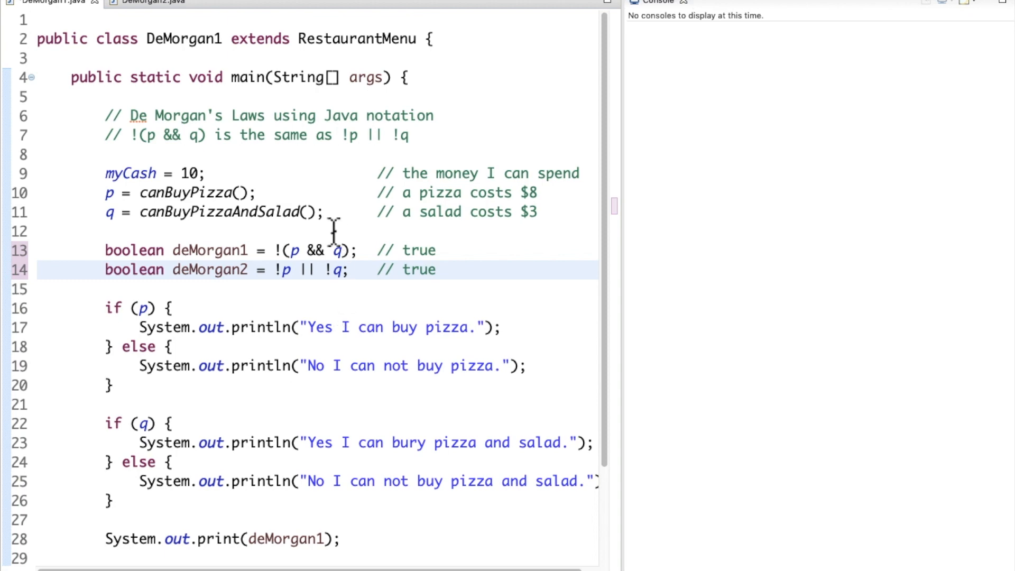
{"action": "mouse_move", "coordinate": [359, 326]}
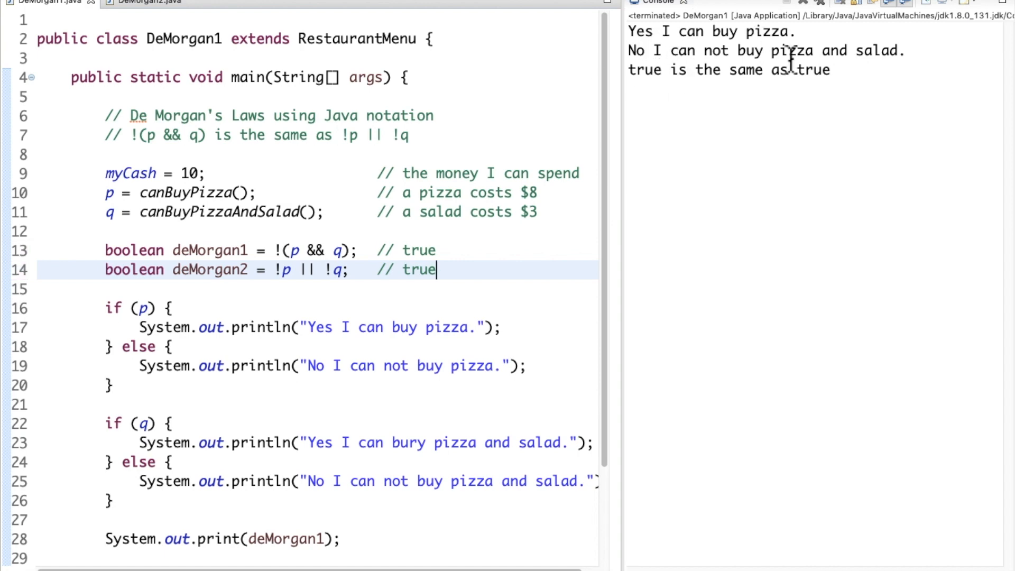
{"action": "mouse_move", "coordinate": [870, 38]}
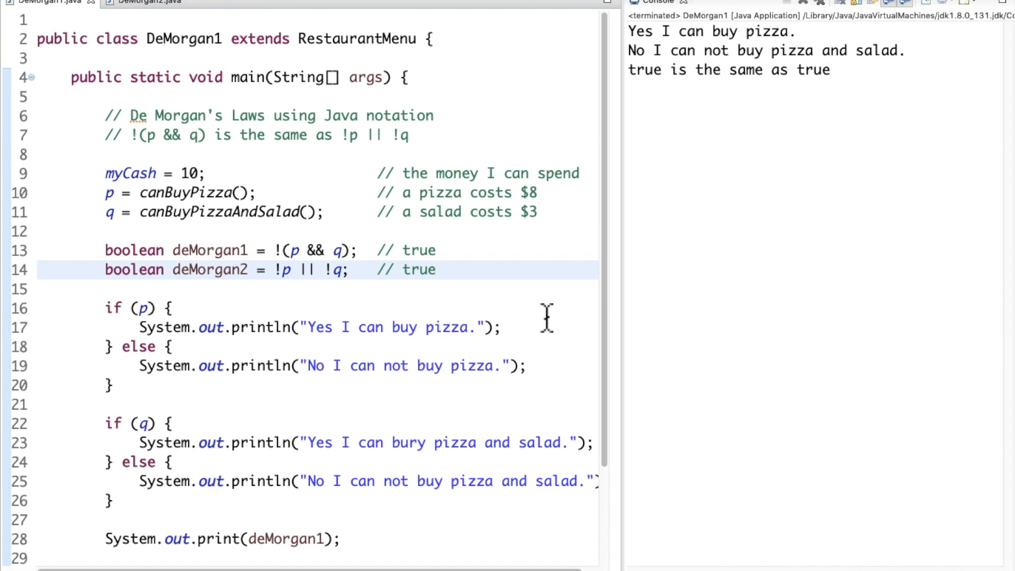
Highlight each if block in turn to explain the console output, then bring up DeMorgan2
{"action": "scroll", "scroll_direction": "down", "scroll_amount": 3}
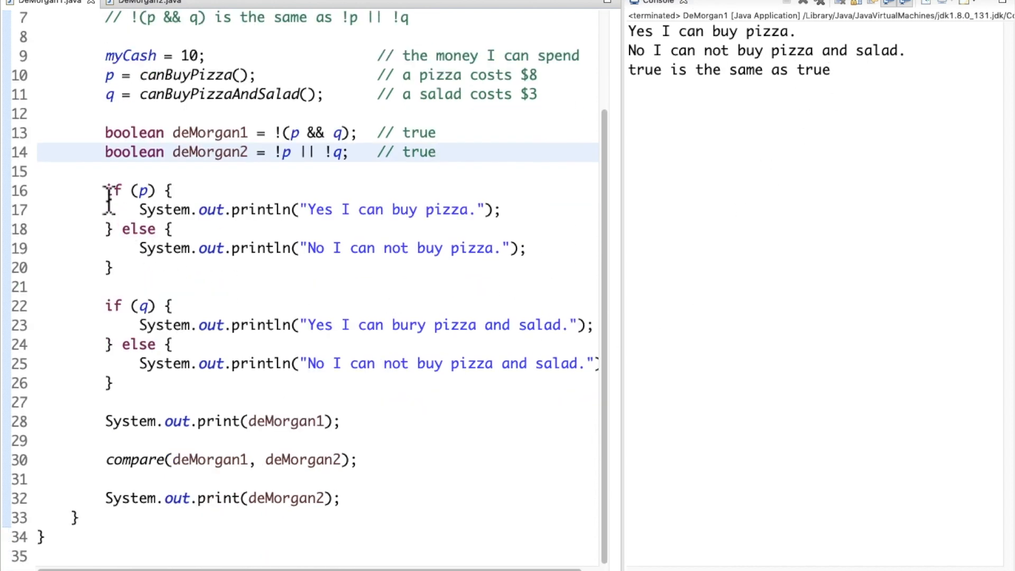
{"action": "left_click_drag", "start_coordinate": [105, 190], "coordinate": [113, 267]}
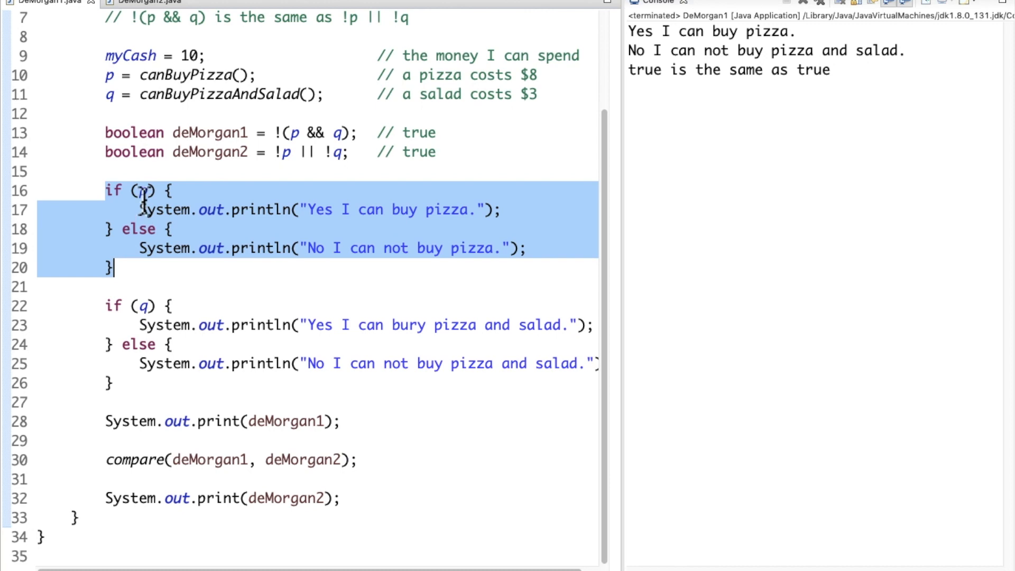
{"action": "left_click", "coordinate": [144, 189]}
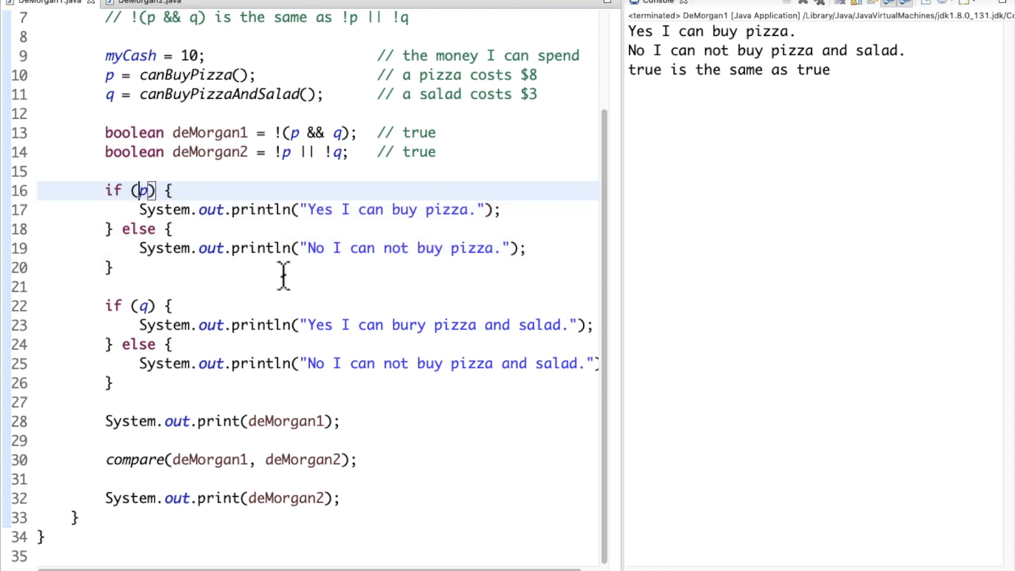
{"action": "left_click_drag", "start_coordinate": [106, 305], "coordinate": [111, 383]}
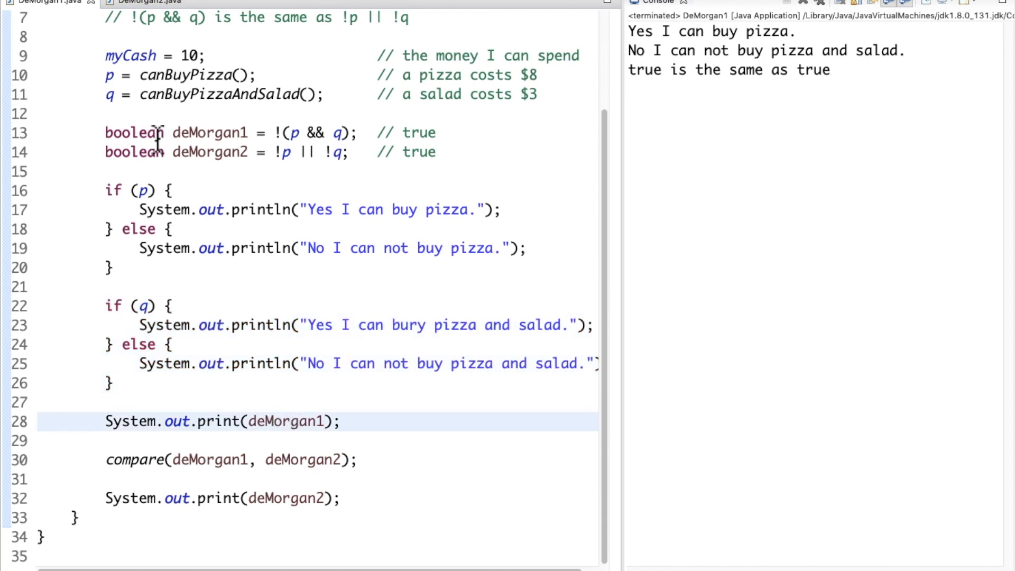
{"action": "double_click", "coordinate": [209, 151]}
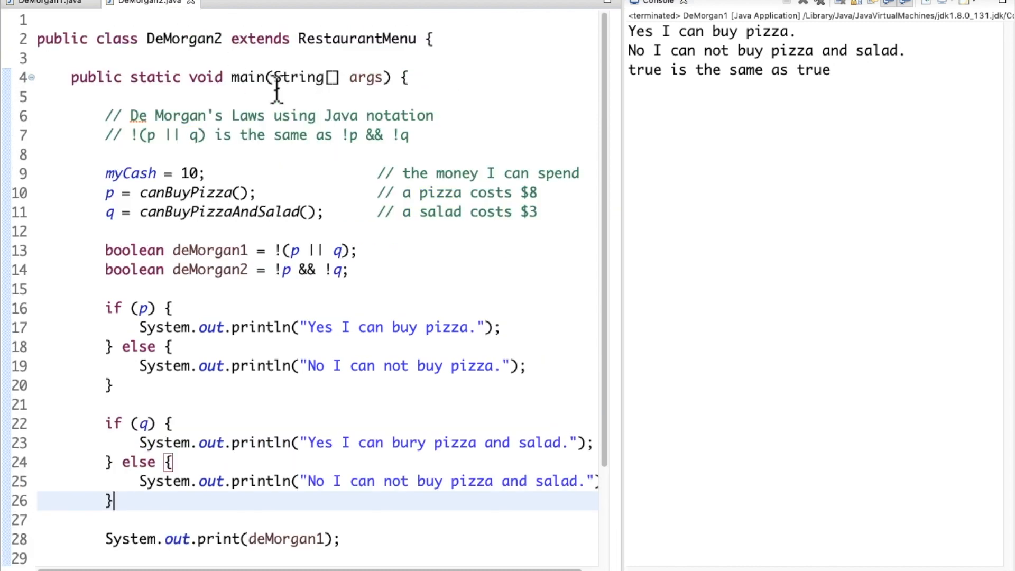
{"action": "mouse_move", "coordinate": [156, 137]}
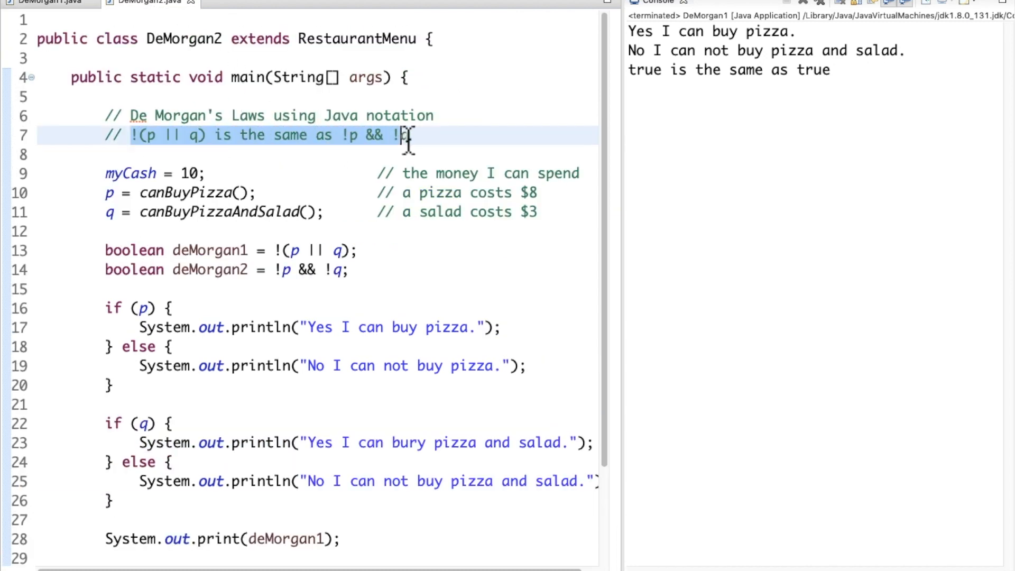
Run DeMorgan2 so the console ends with 'false is the same as false'
{"action": "type", "text": "q"}
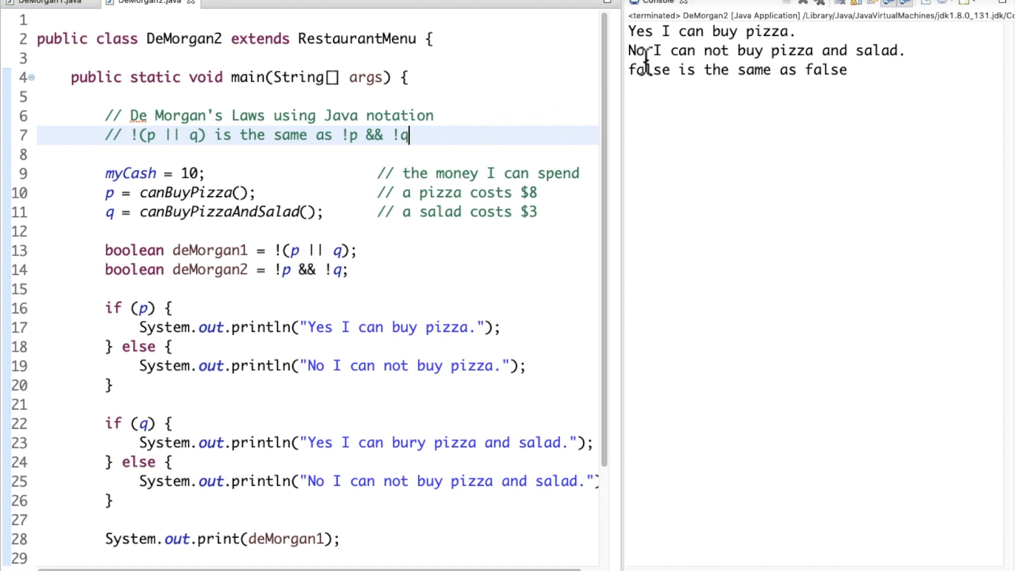
{"action": "mouse_move", "coordinate": [445, 236]}
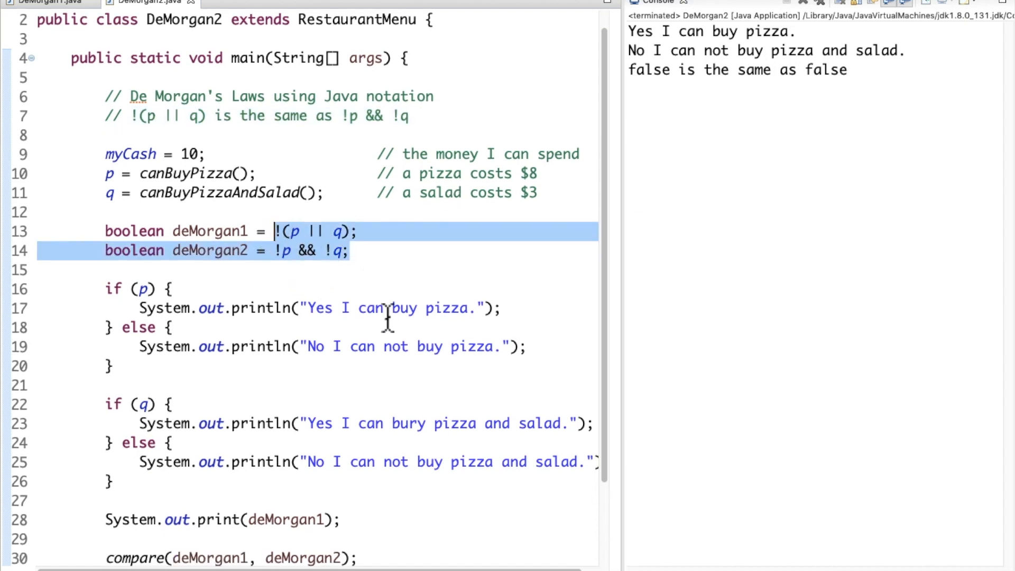
Complete the '&& !q' expression and append '// false' to both De Morgan lines in DeMorgan2.java
{"action": "scroll", "scroll_direction": "down", "scroll_amount": 3}
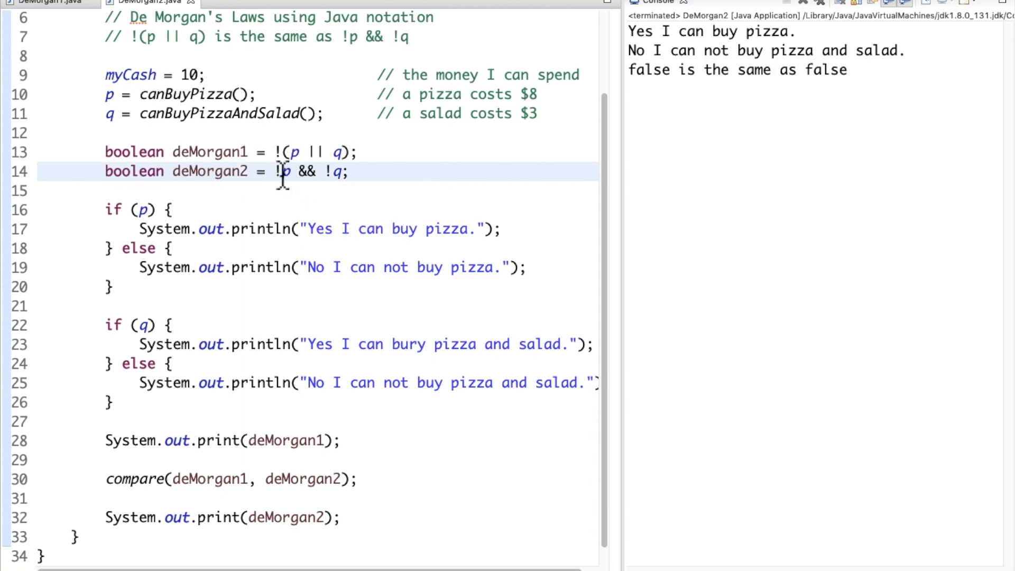
{"action": "mouse_move", "coordinate": [281, 171]}
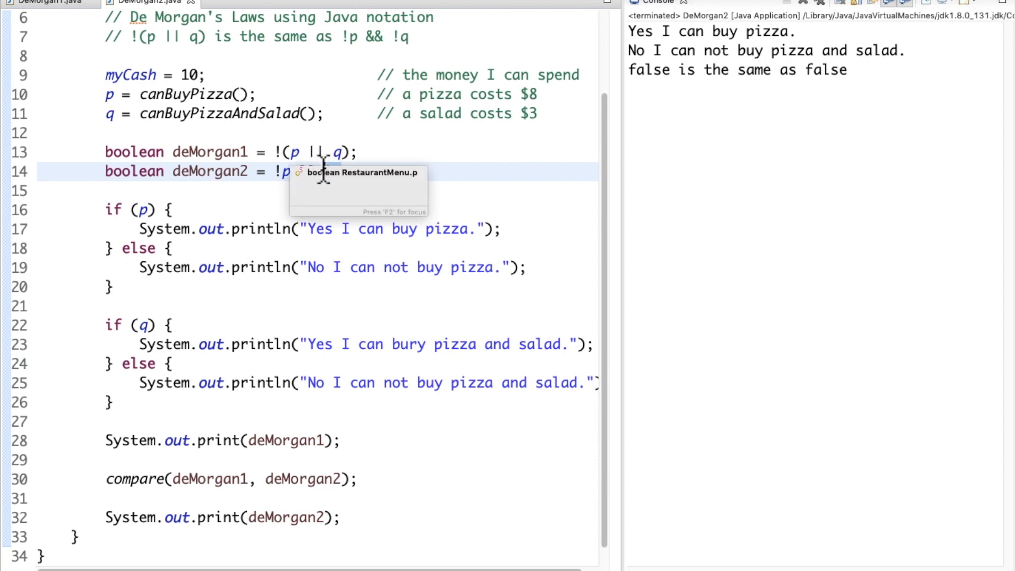
{"action": "type", "text": "&& !q;"}
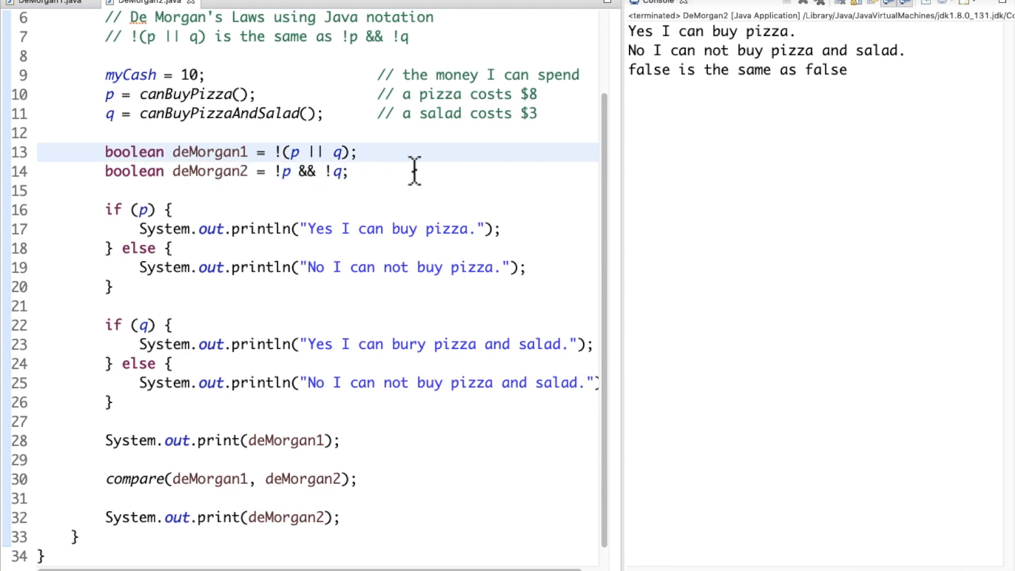
{"action": "type", "text": "//"}
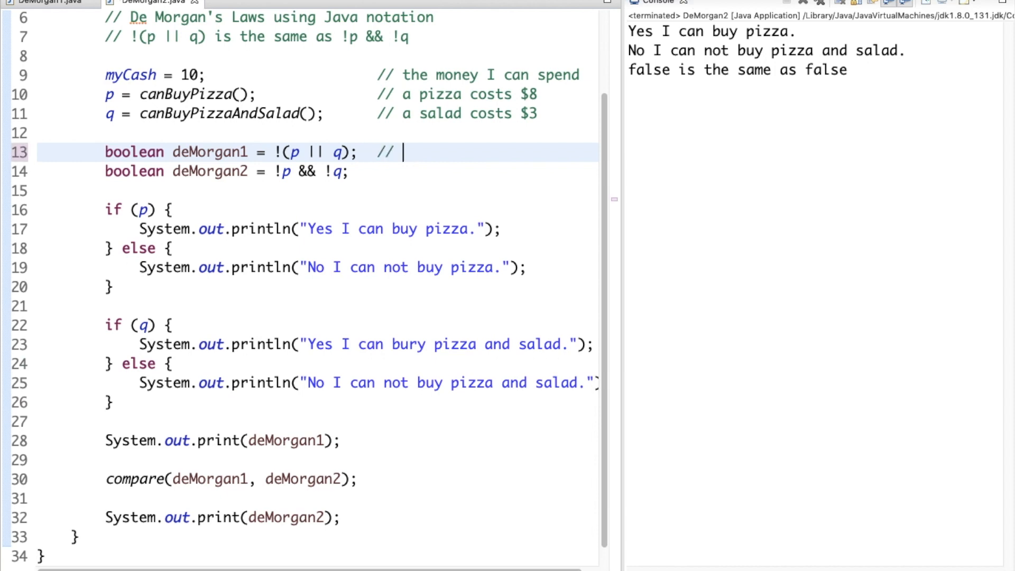
{"action": "type", "text": "false"}
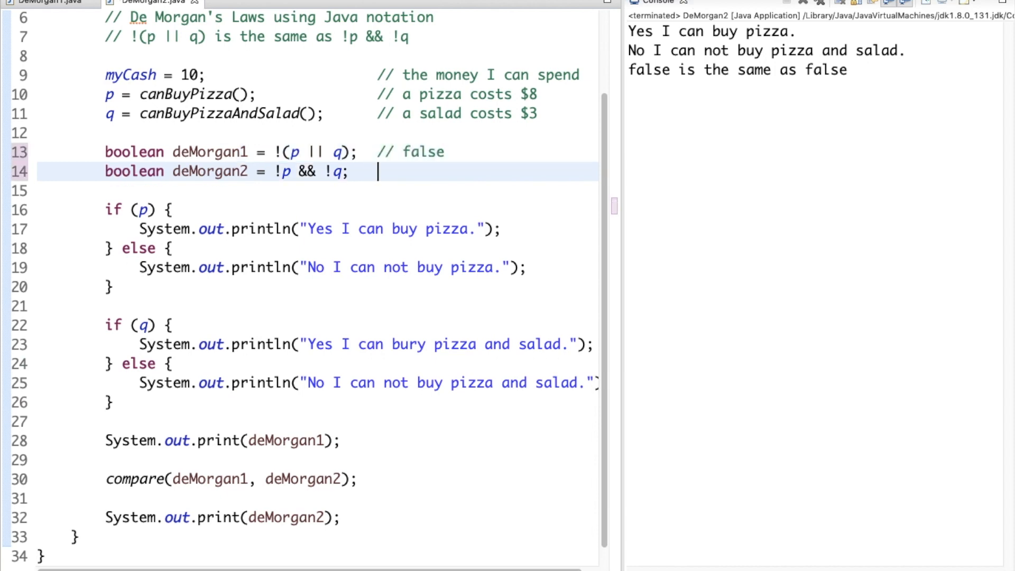
{"action": "type", "text": "// false"}
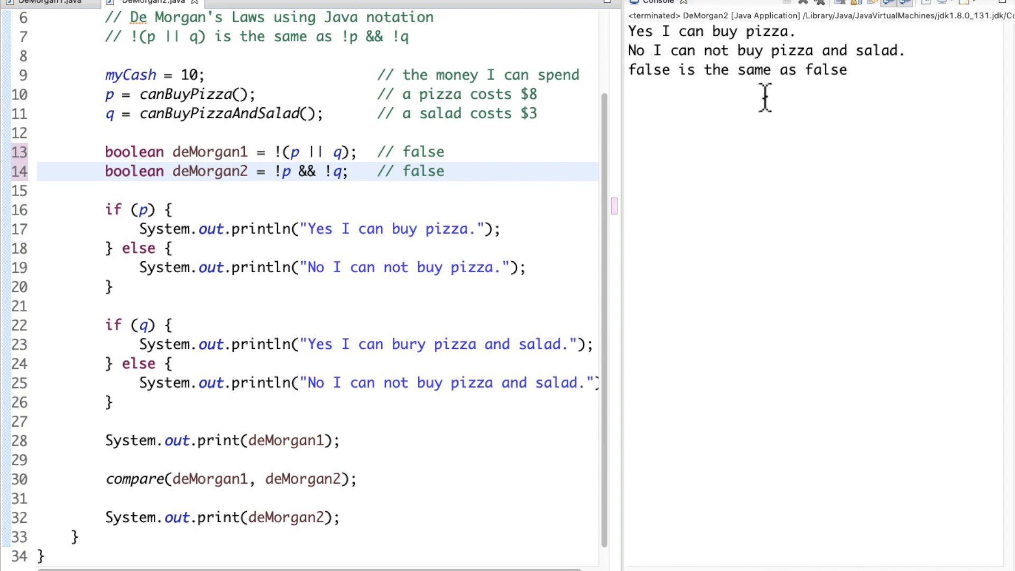
{"action": "mouse_move", "coordinate": [624, 262]}
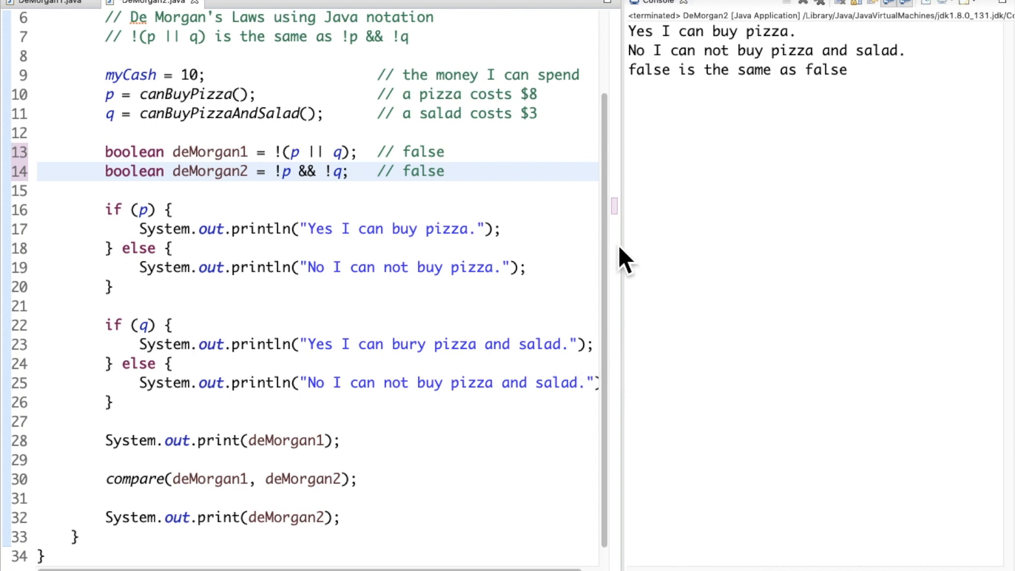